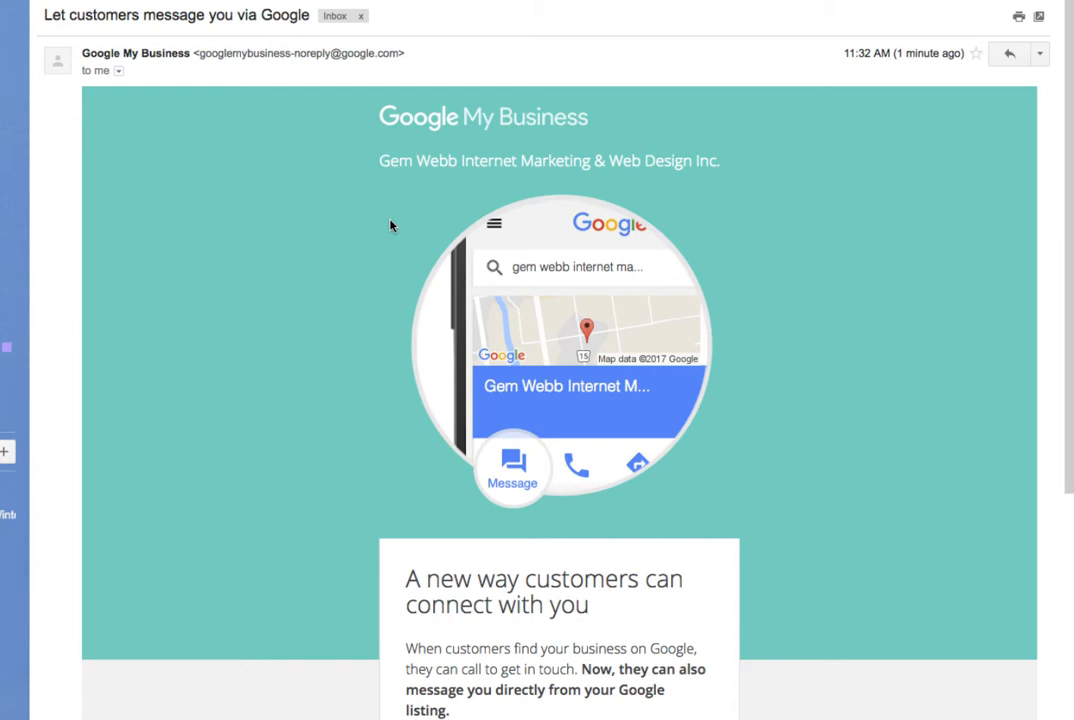
pyautogui.moveTo(552, 130)
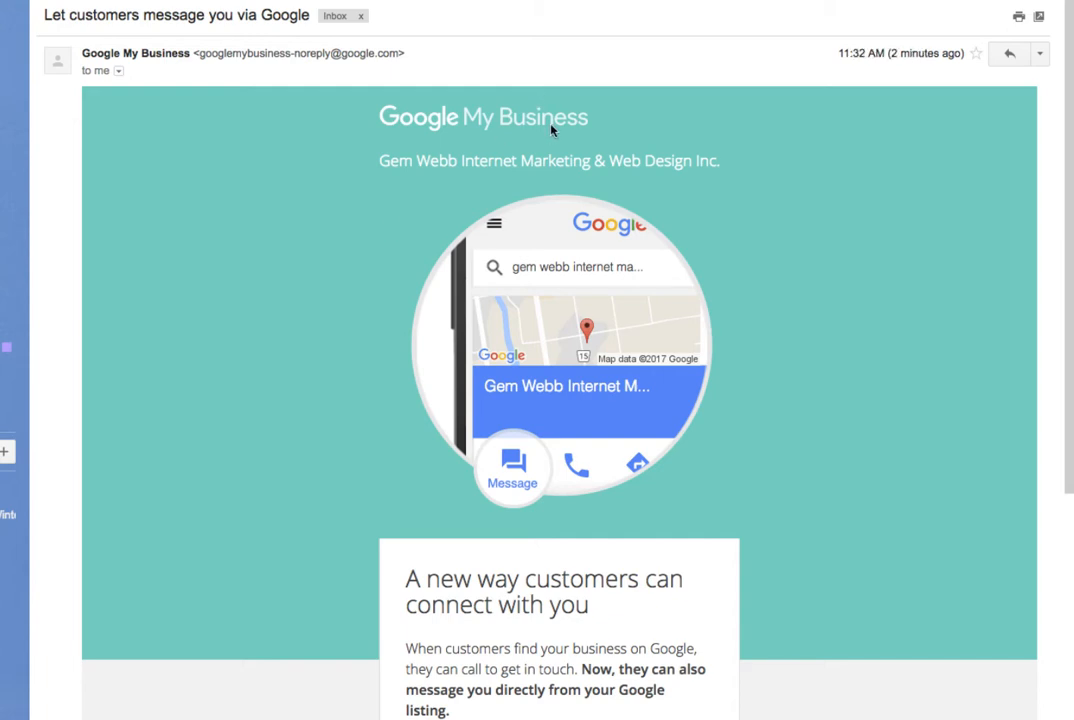
pyautogui.moveTo(550, 120)
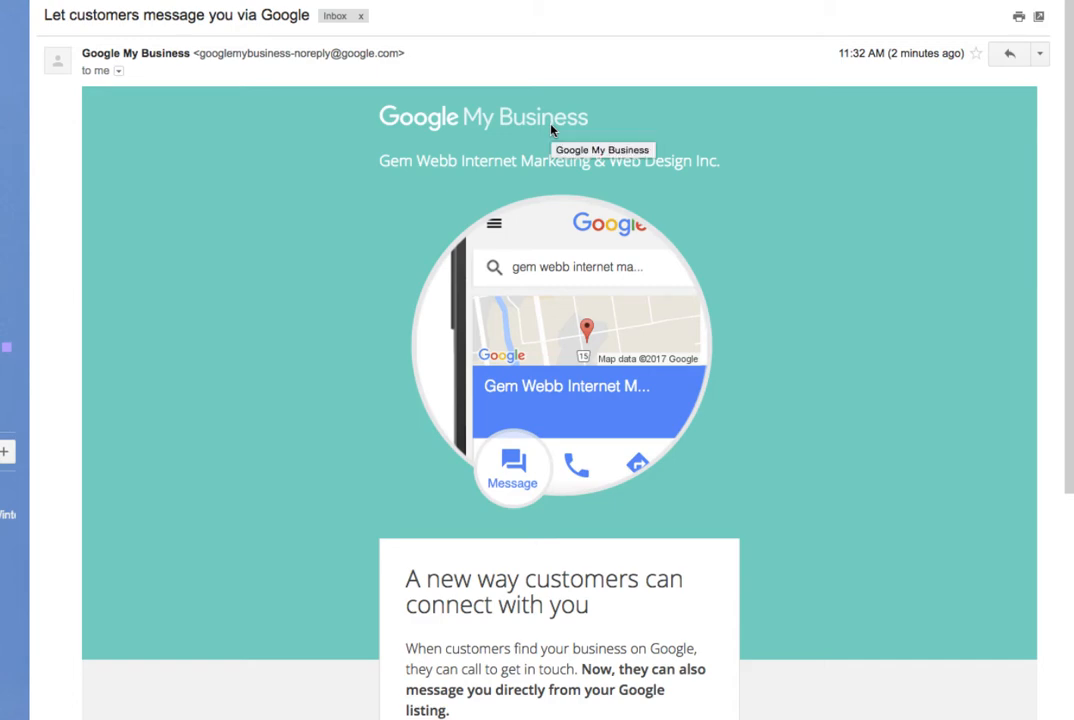
pyautogui.moveTo(804, 390)
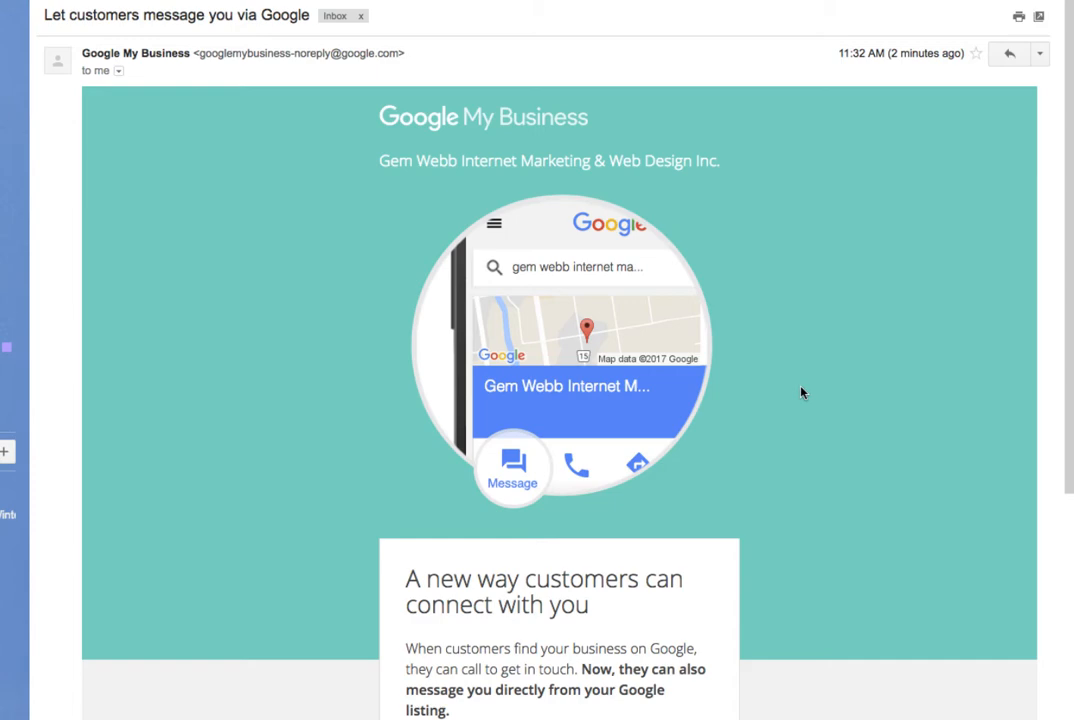
# Scroll the email down to the 'Get started in 2 easy steps' section
pyautogui.scroll(-3)
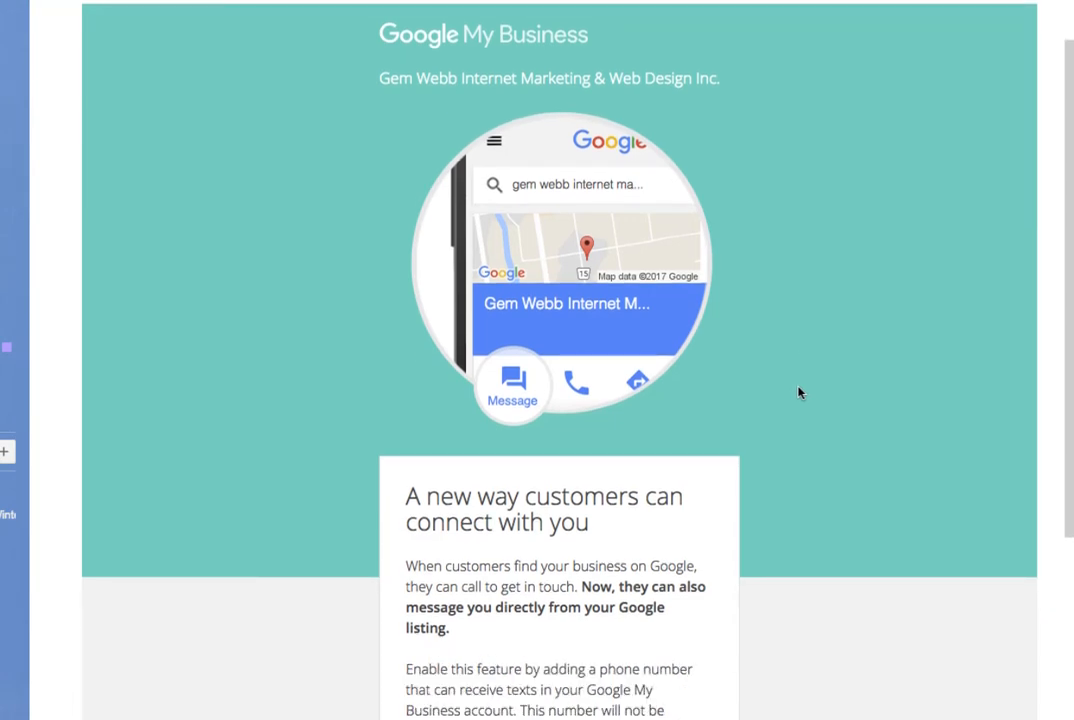
pyautogui.scroll(-3)
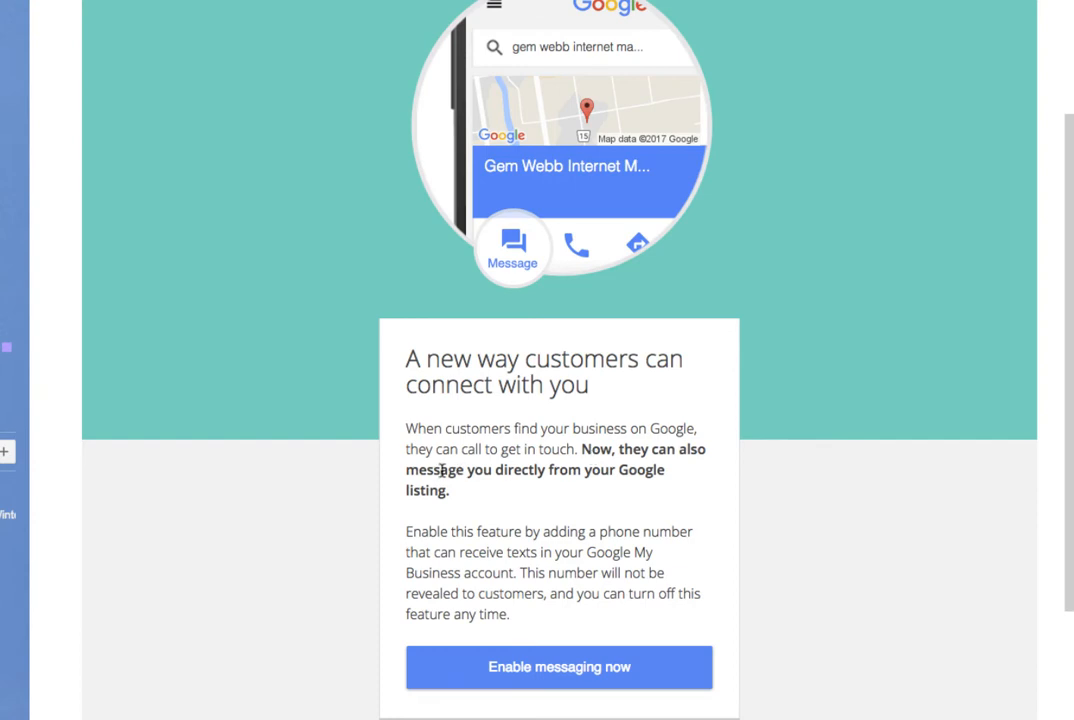
pyautogui.moveTo(448, 490)
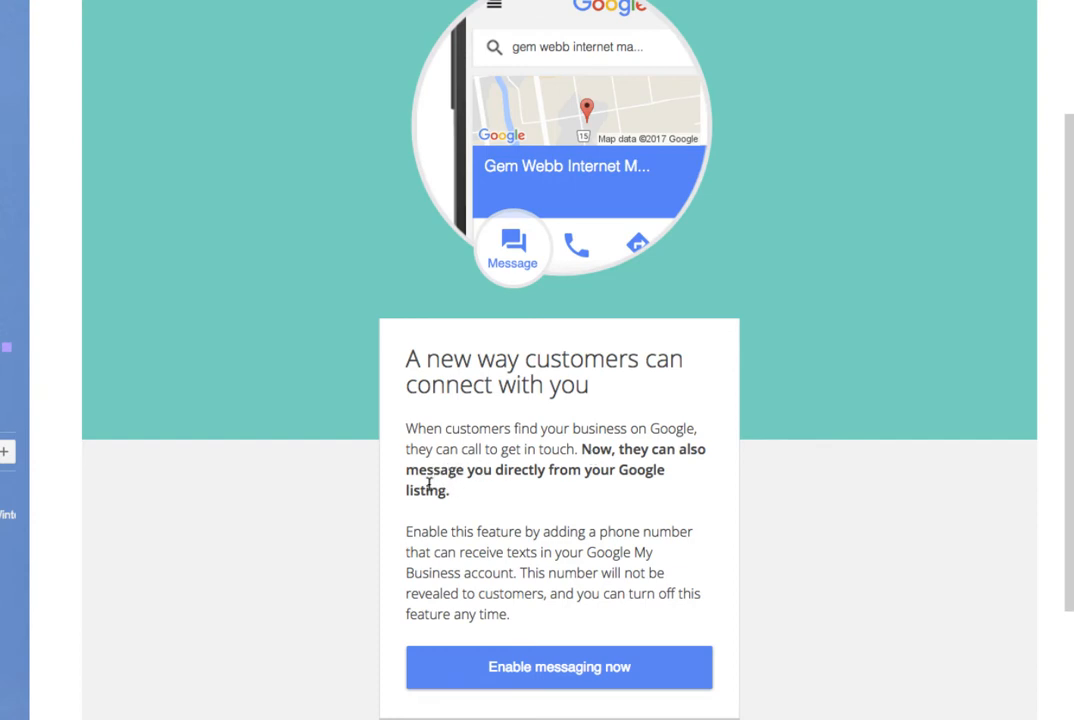
pyautogui.moveTo(512, 486)
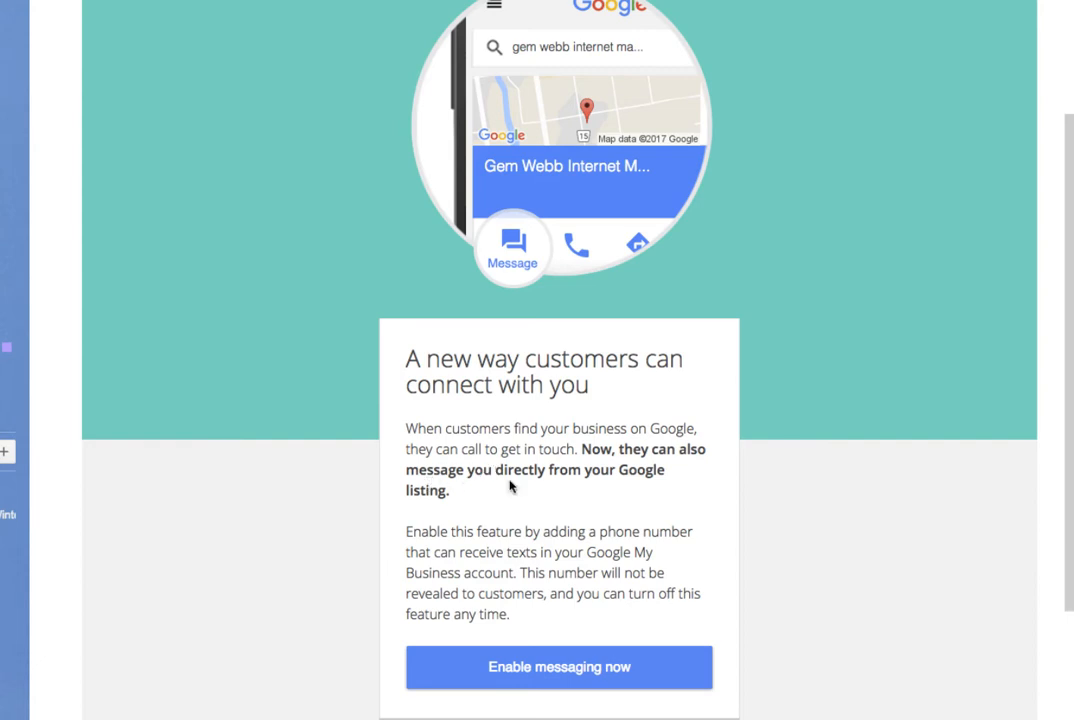
pyautogui.moveTo(560, 510)
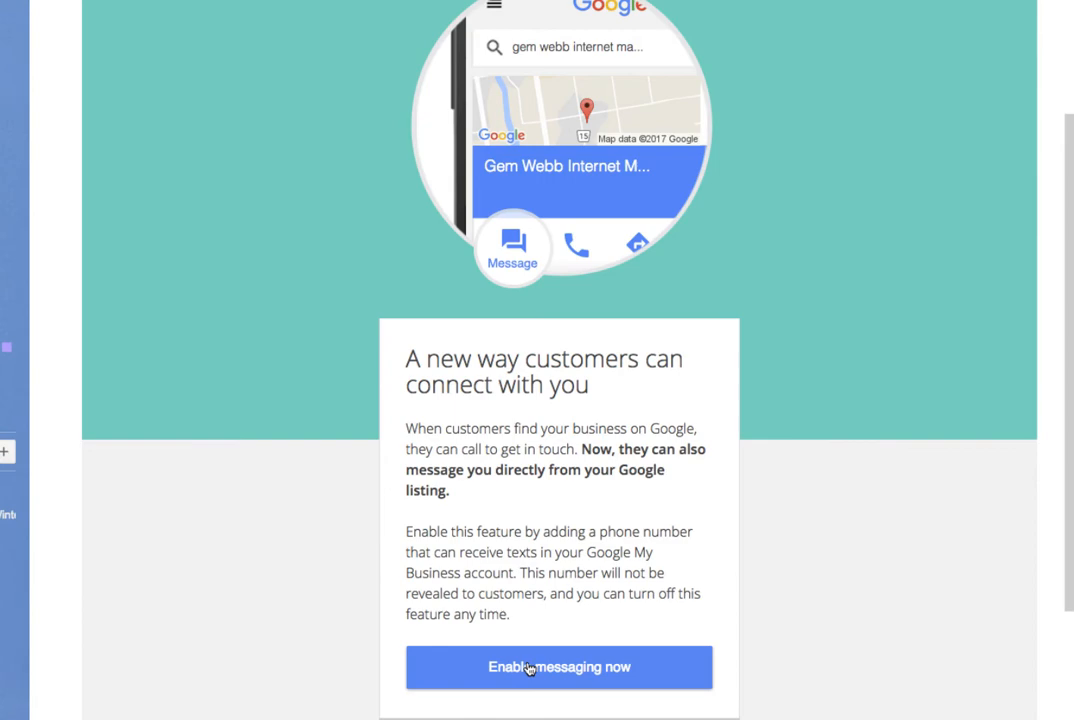
pyautogui.moveTo(514, 432)
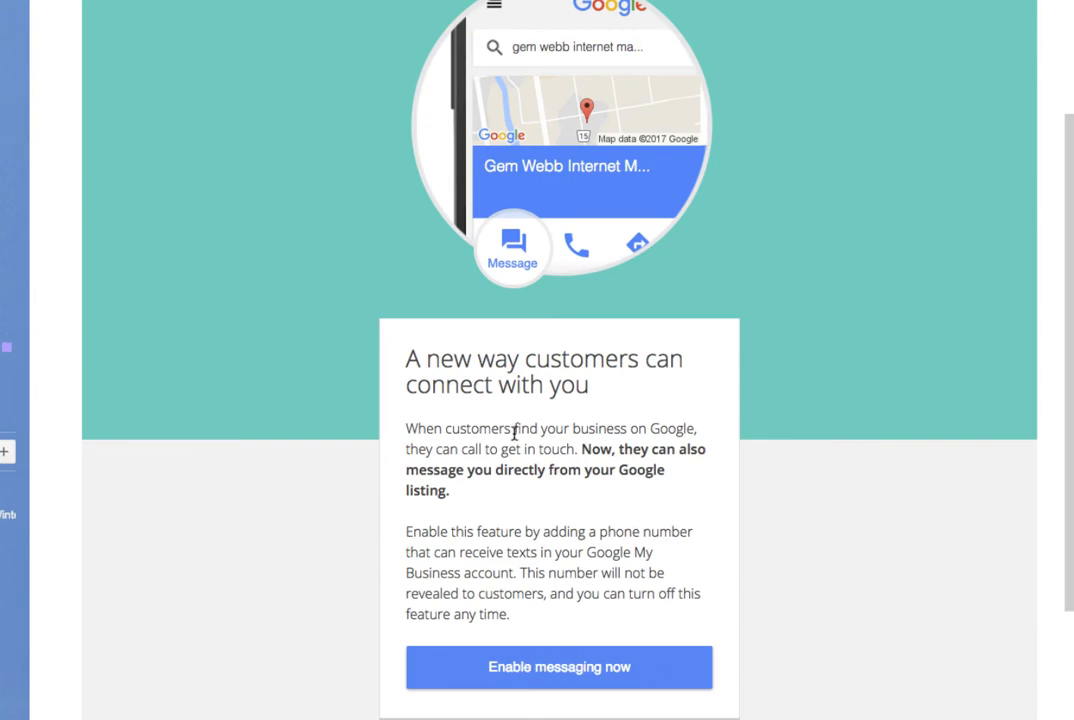
pyautogui.scroll(-3)
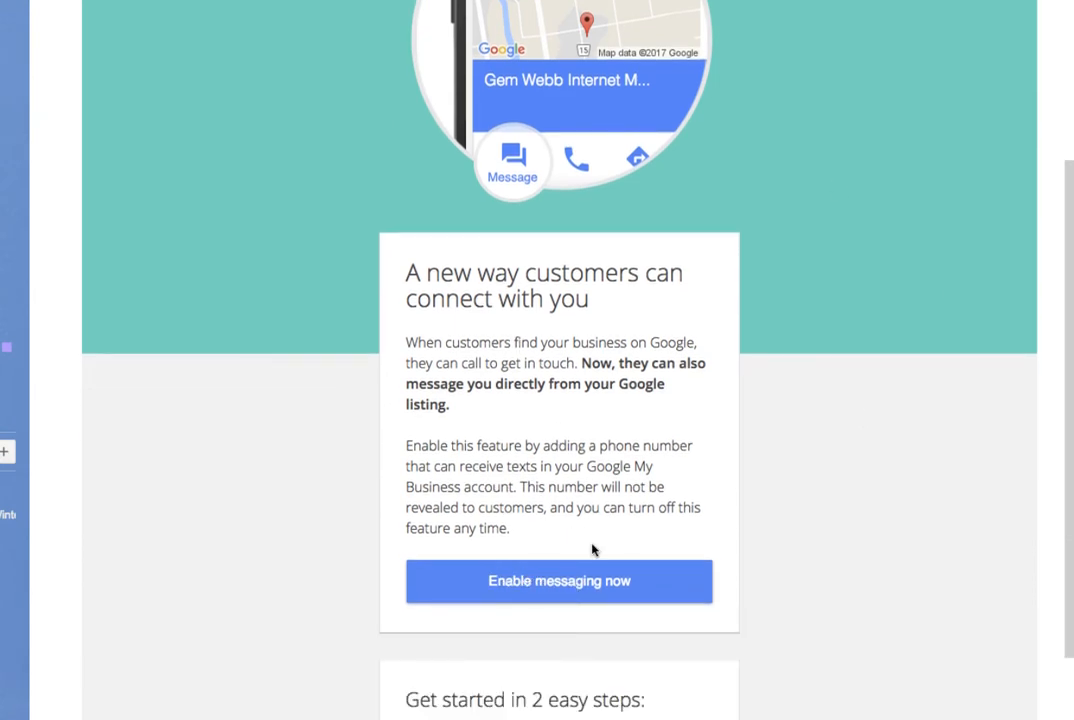
pyautogui.scroll(-3)
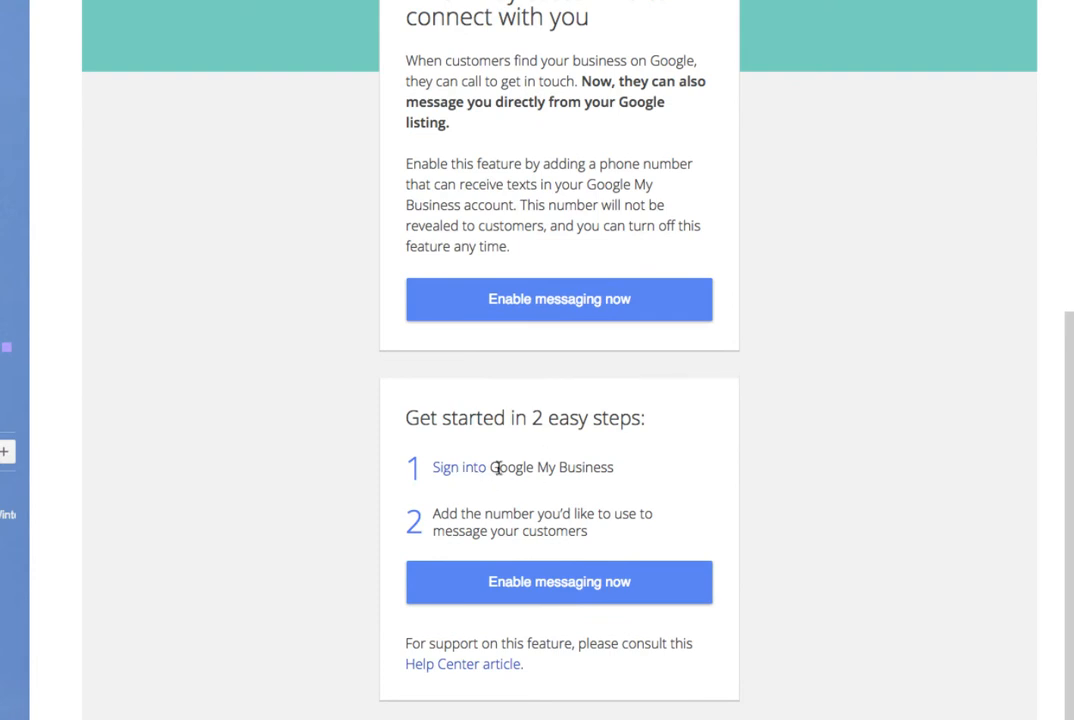
pyautogui.moveTo(558, 528)
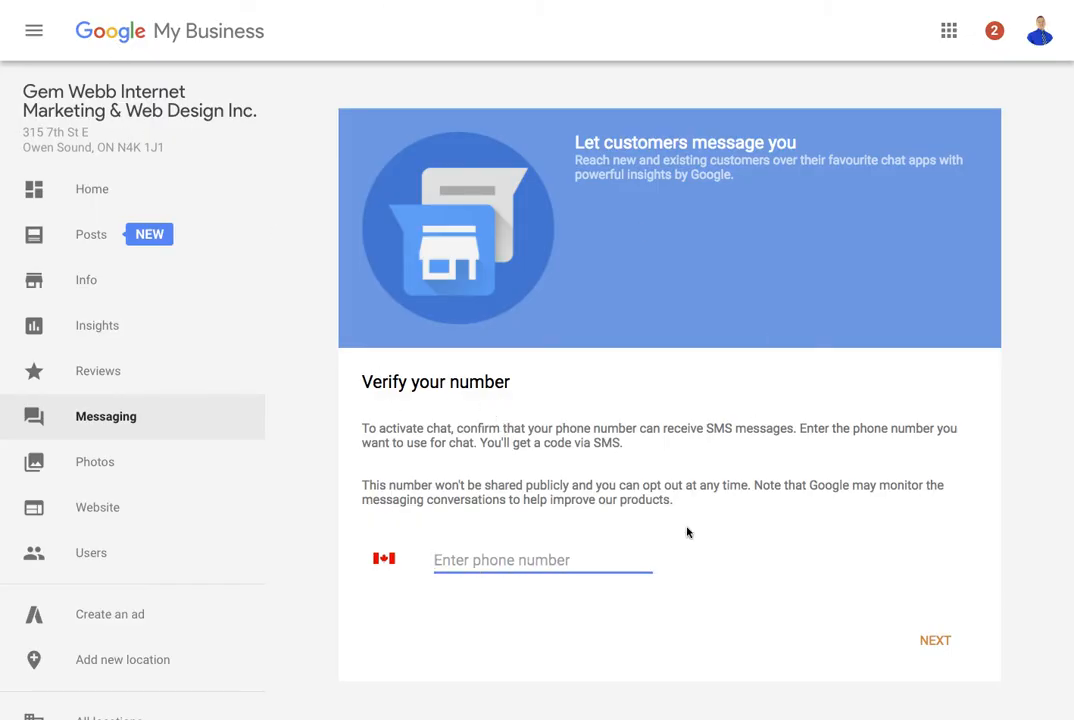
pyautogui.write('519')
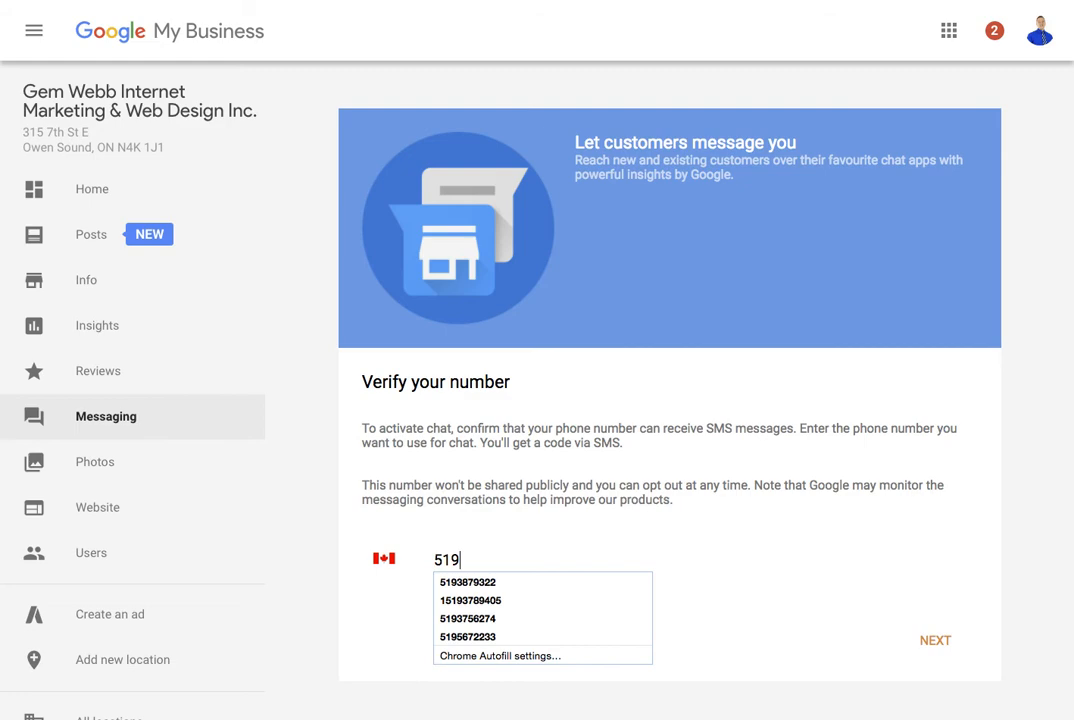
pyautogui.click(468, 580)
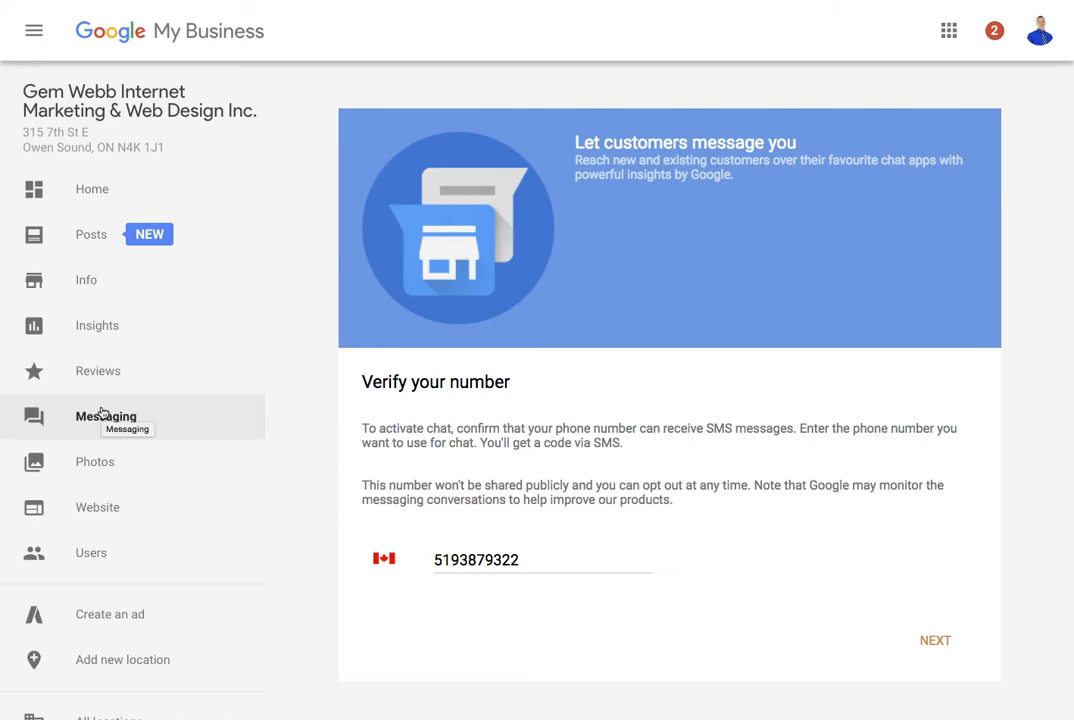
pyautogui.moveTo(96, 248)
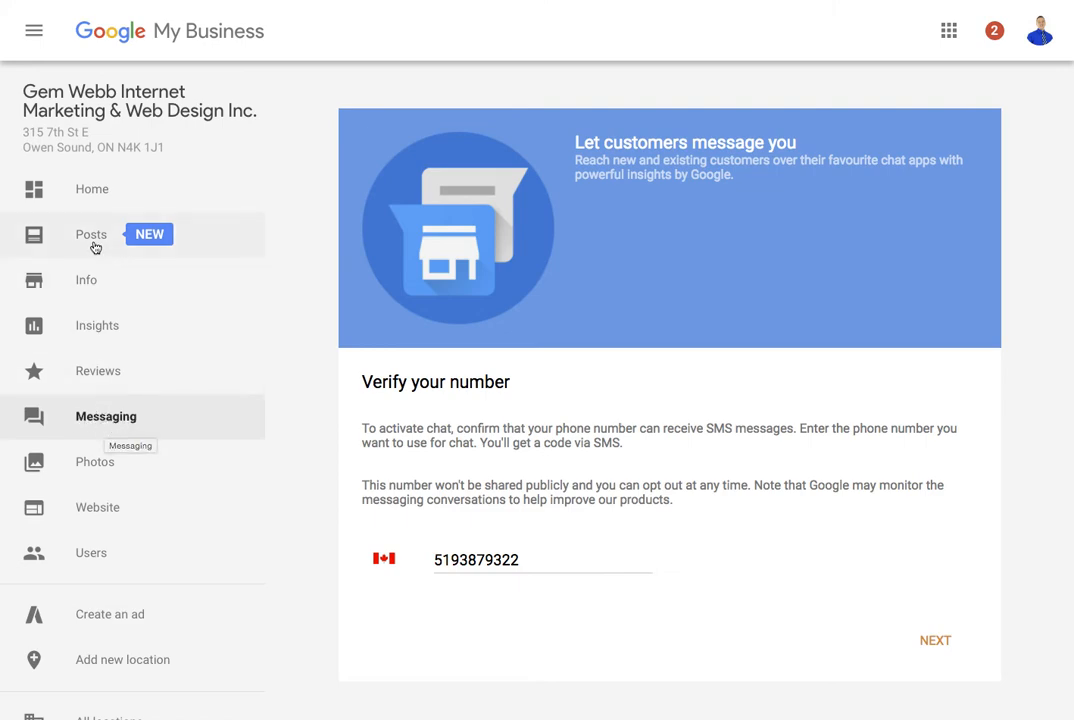
pyautogui.moveTo(92, 240)
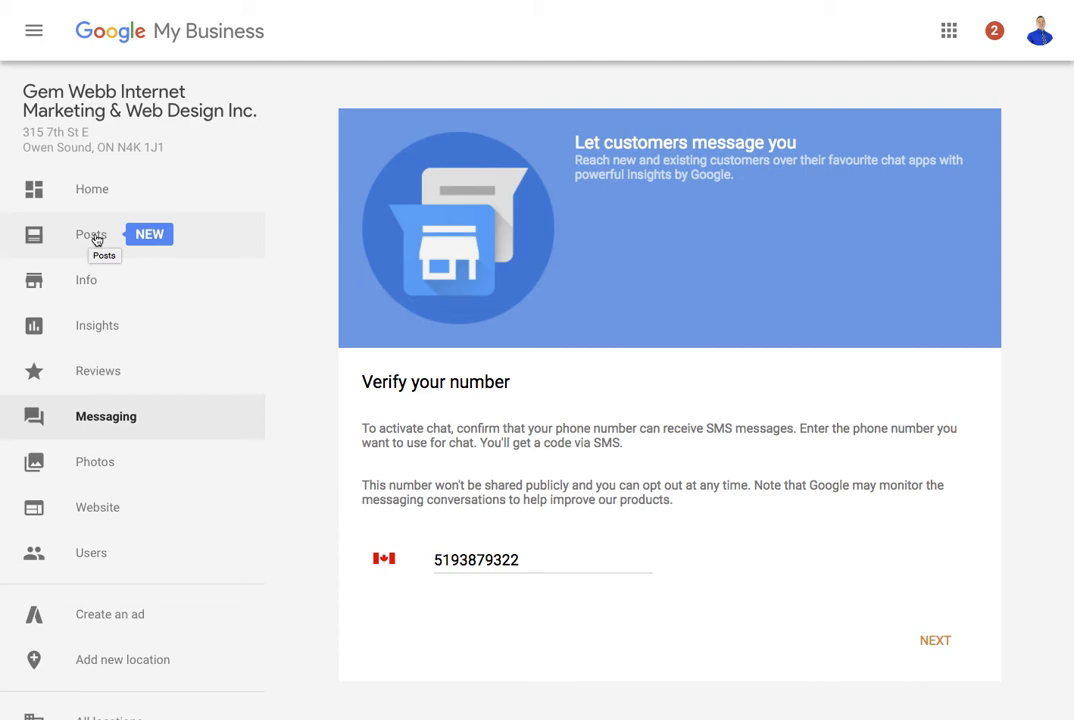
pyautogui.moveTo(140, 234)
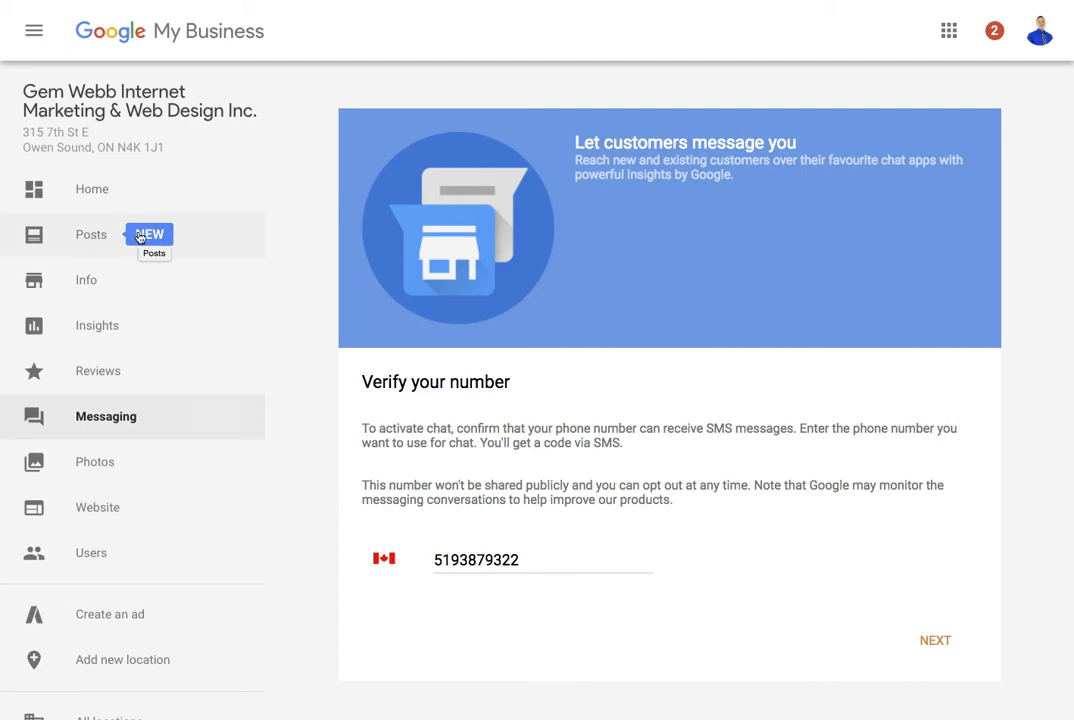
pyautogui.moveTo(116, 370)
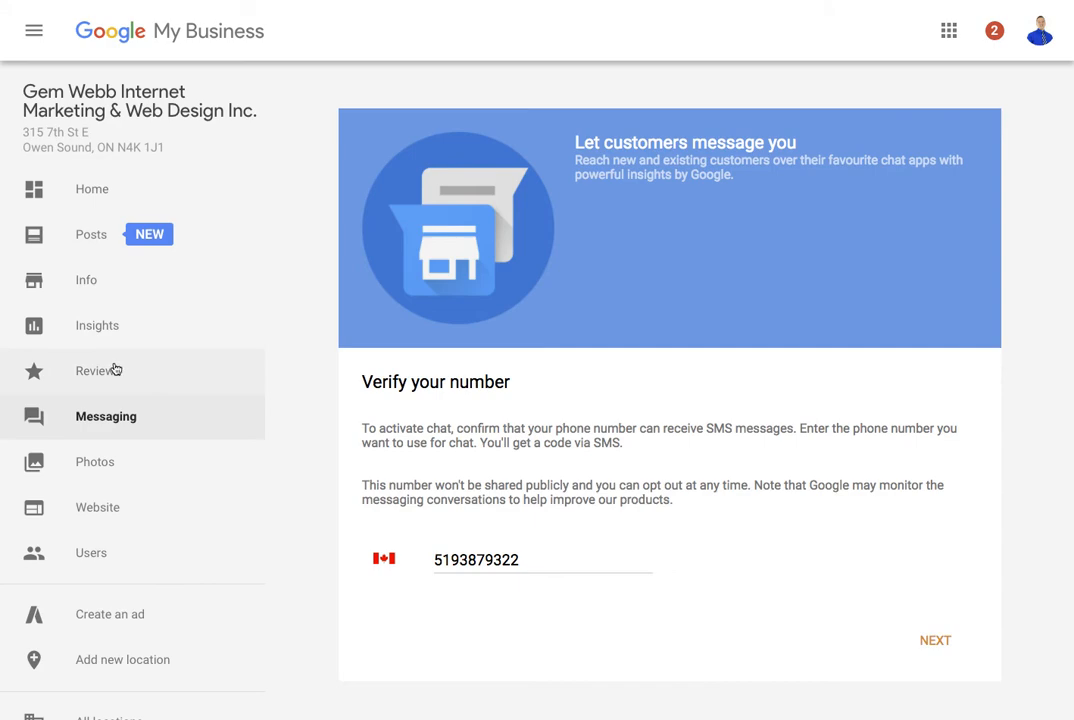
pyautogui.moveTo(172, 506)
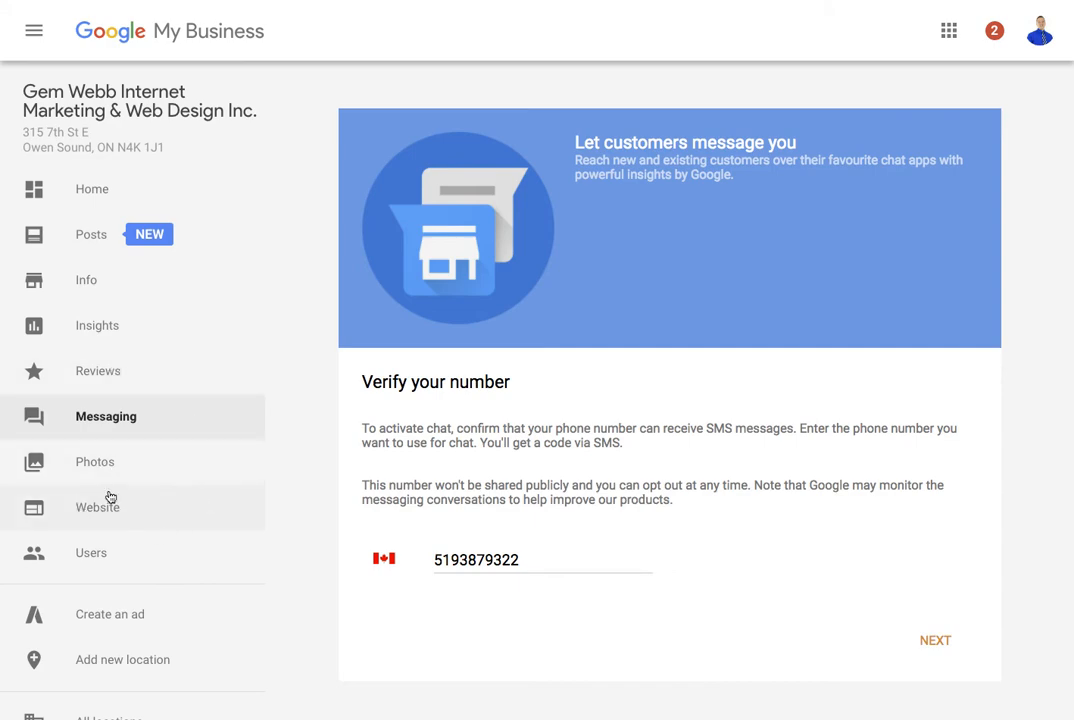
pyautogui.moveTo(56, 516)
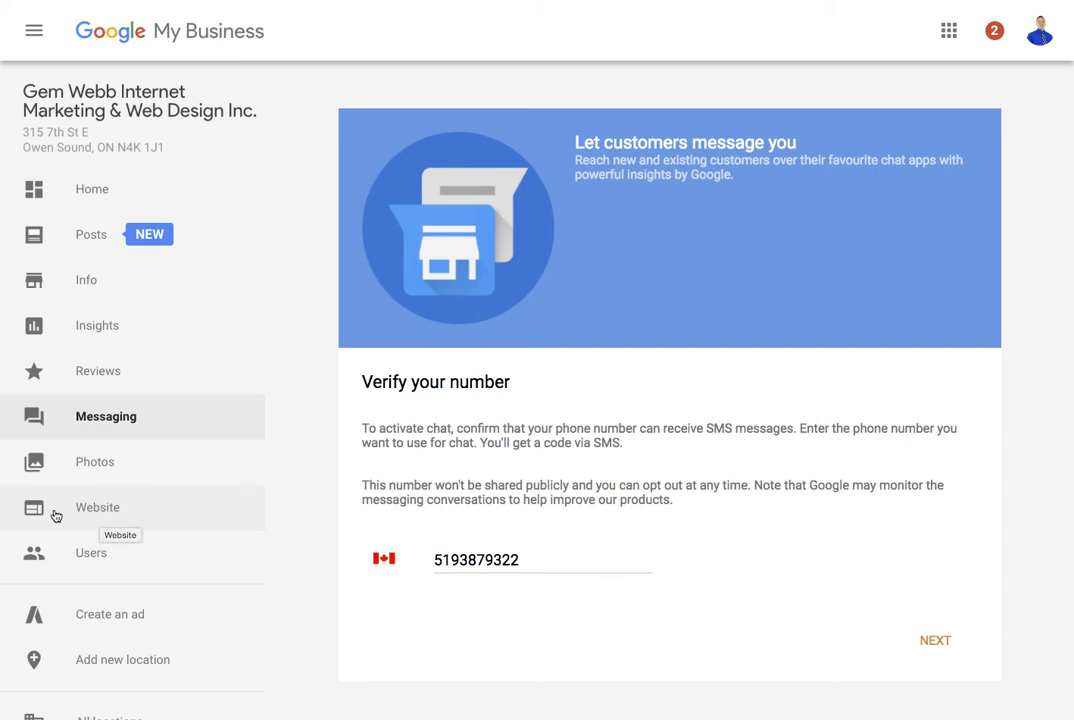
pyautogui.moveTo(88, 512)
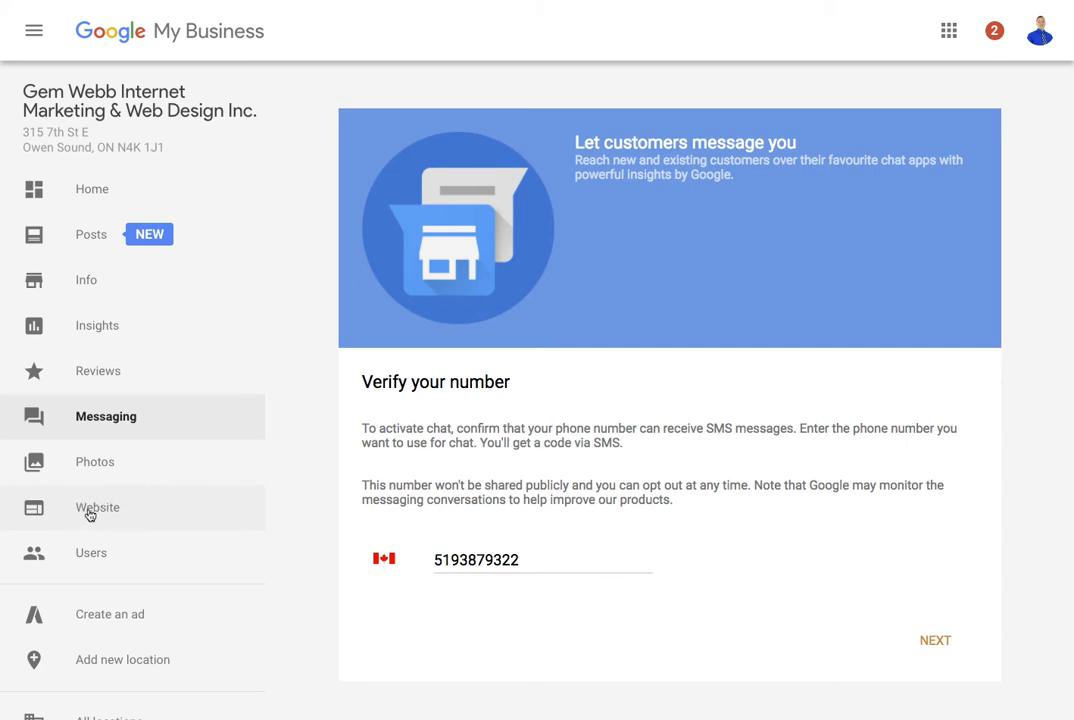
pyautogui.moveTo(96, 508)
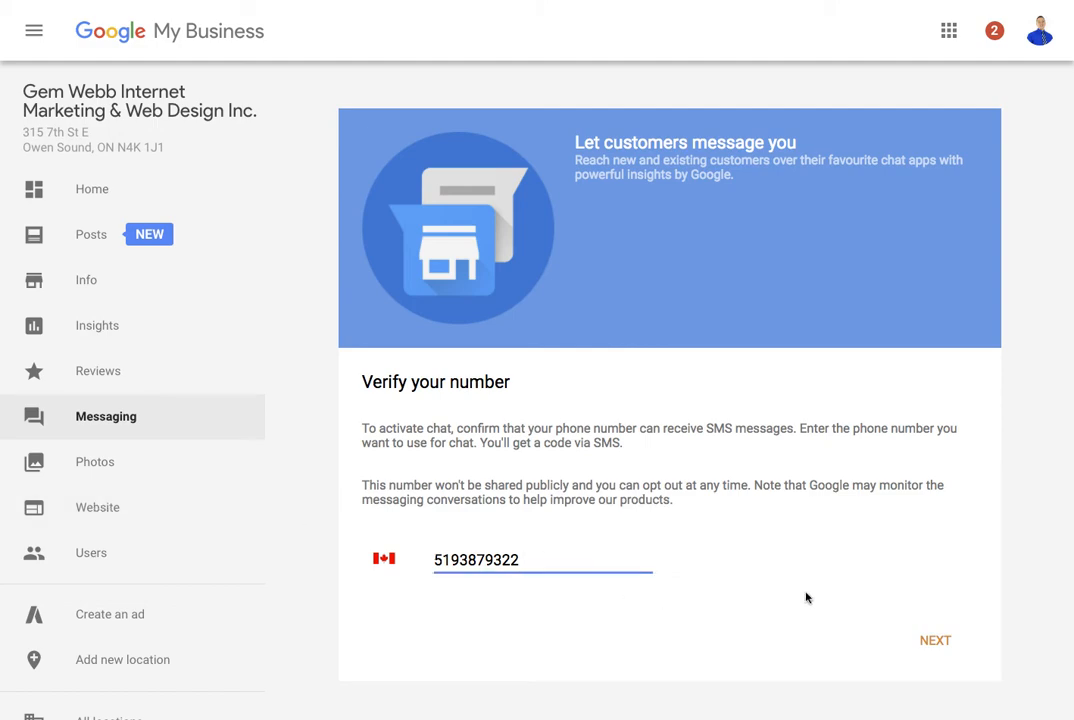
# Send the number via NEXT and focus the Confirmation Code field
pyautogui.click(936, 640)
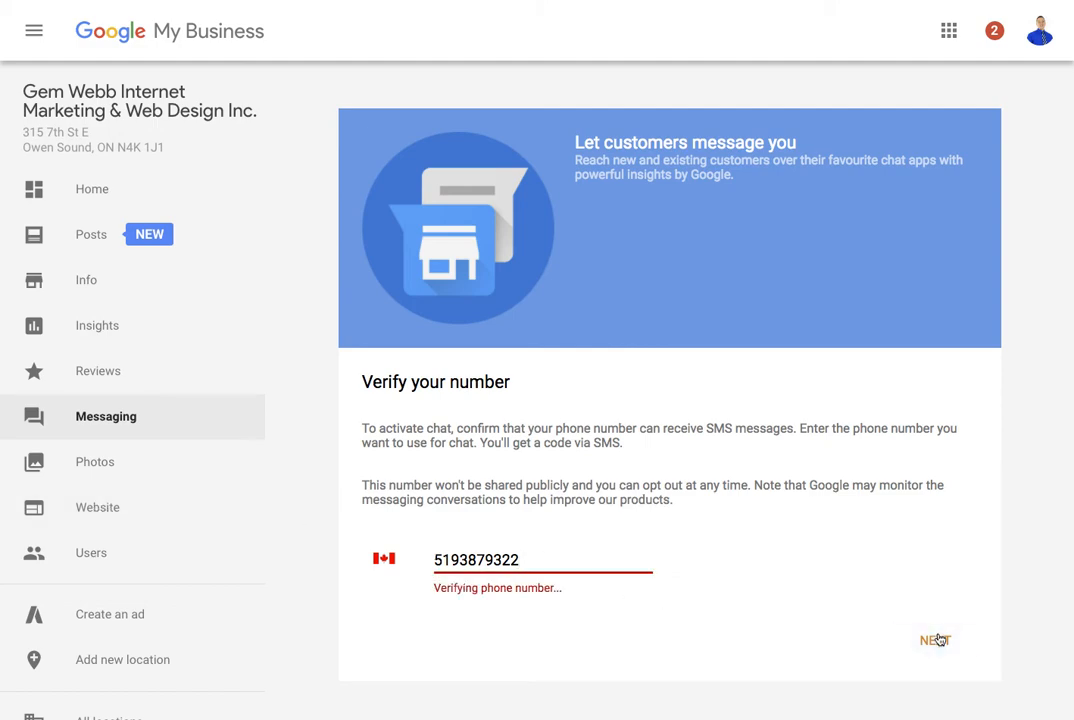
pyautogui.click(934, 640)
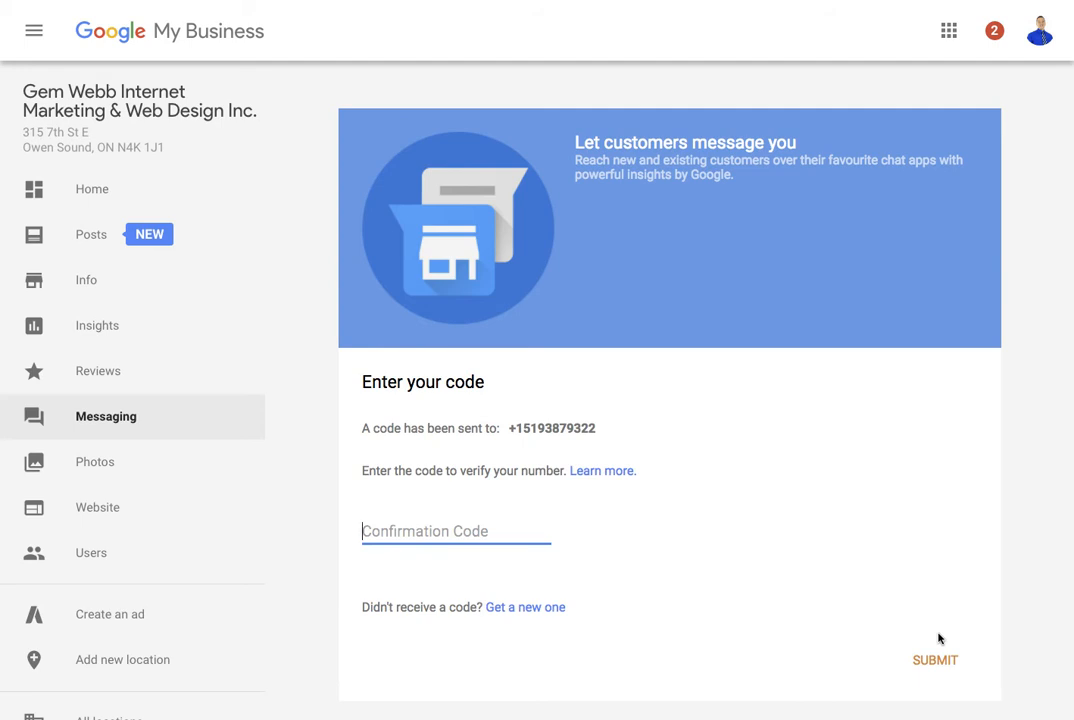
pyautogui.moveTo(490, 572)
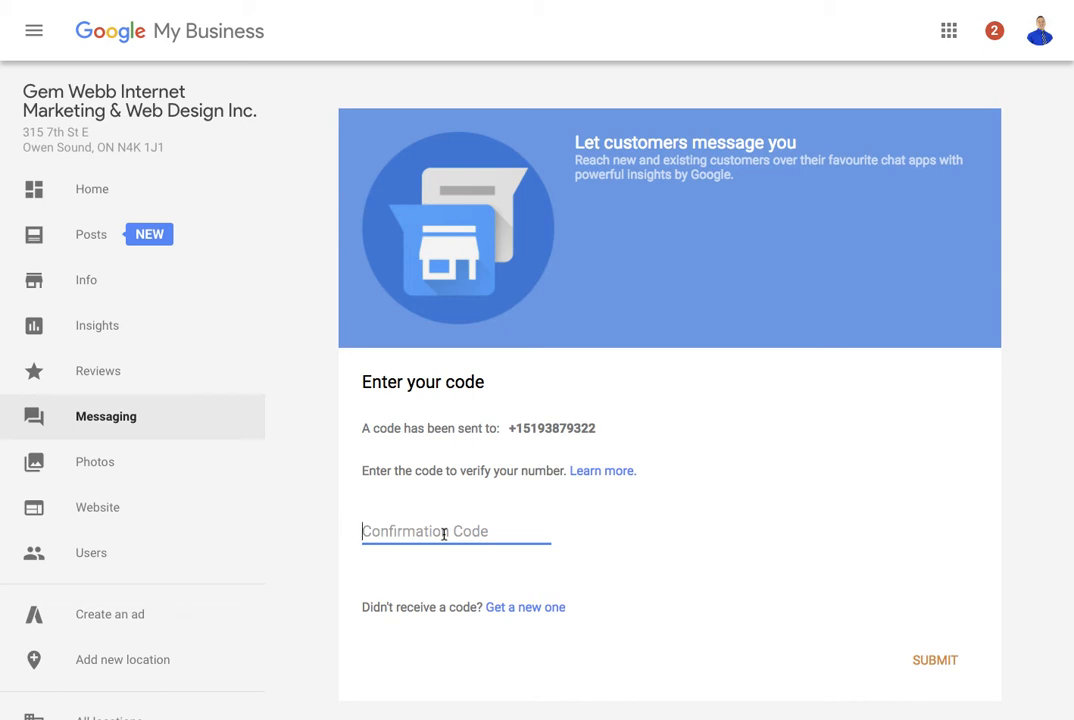
pyautogui.moveTo(908, 594)
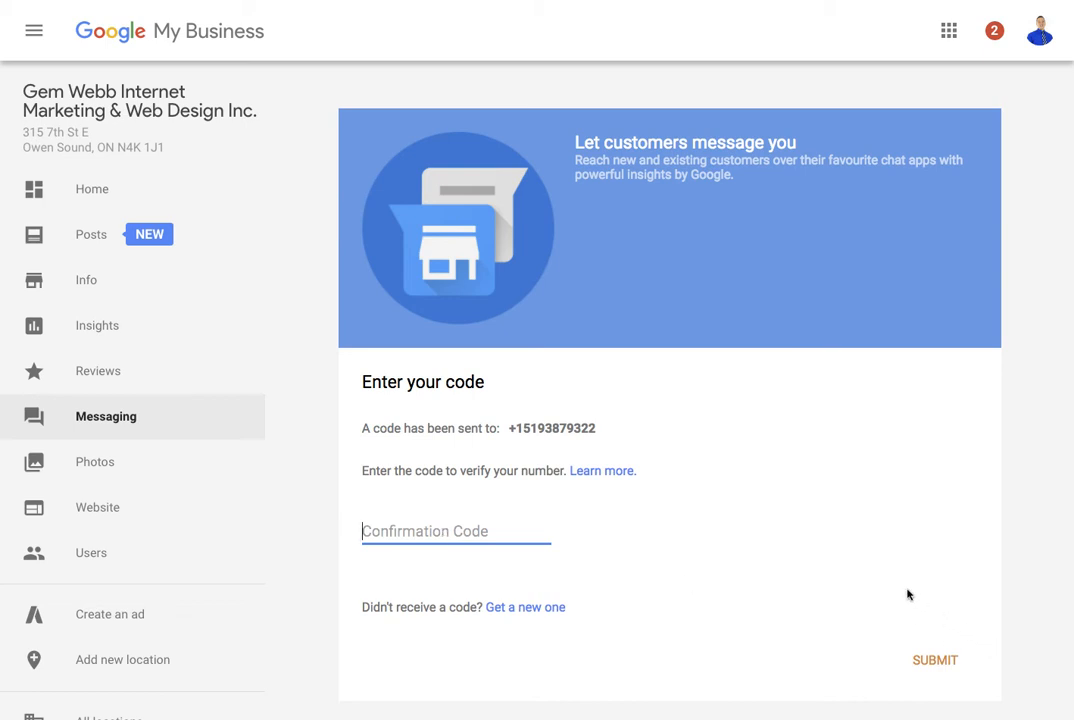
# Enter the confirmation code 311 and submit it for verification
pyautogui.write('31')
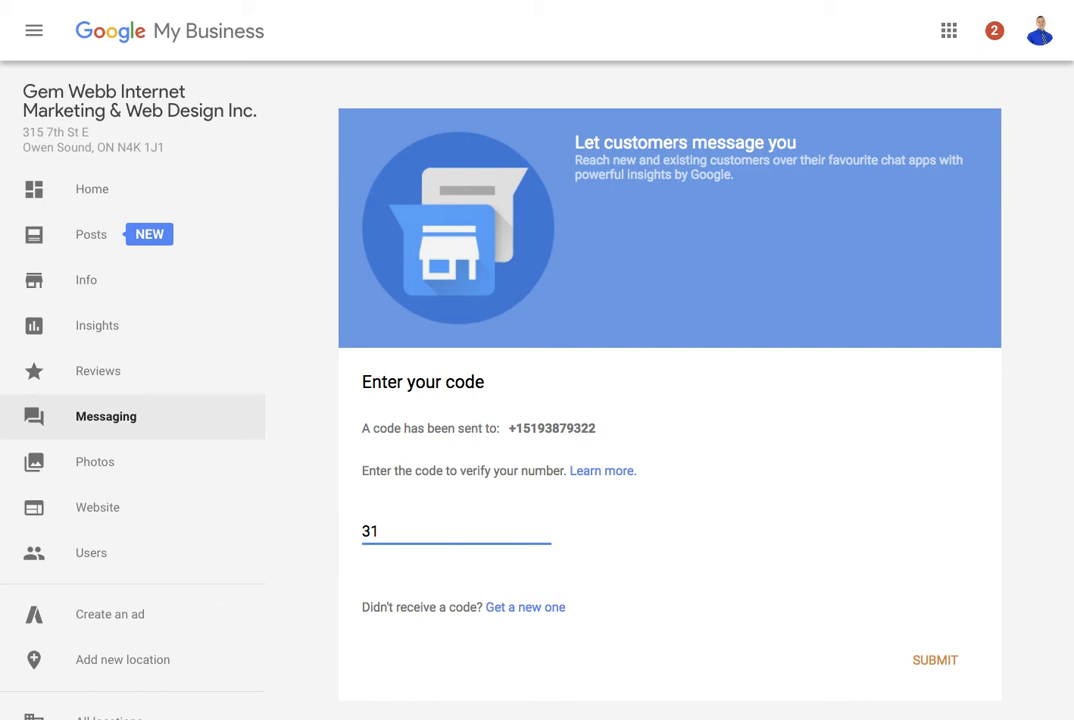
pyautogui.write('1')
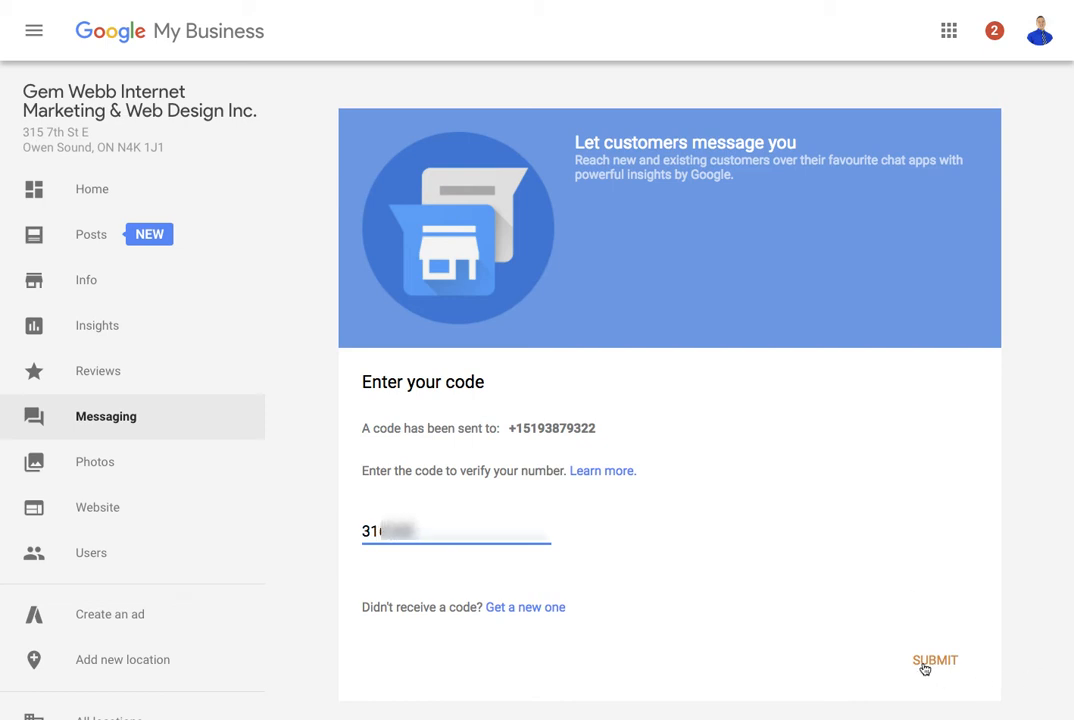
pyautogui.click(936, 660)
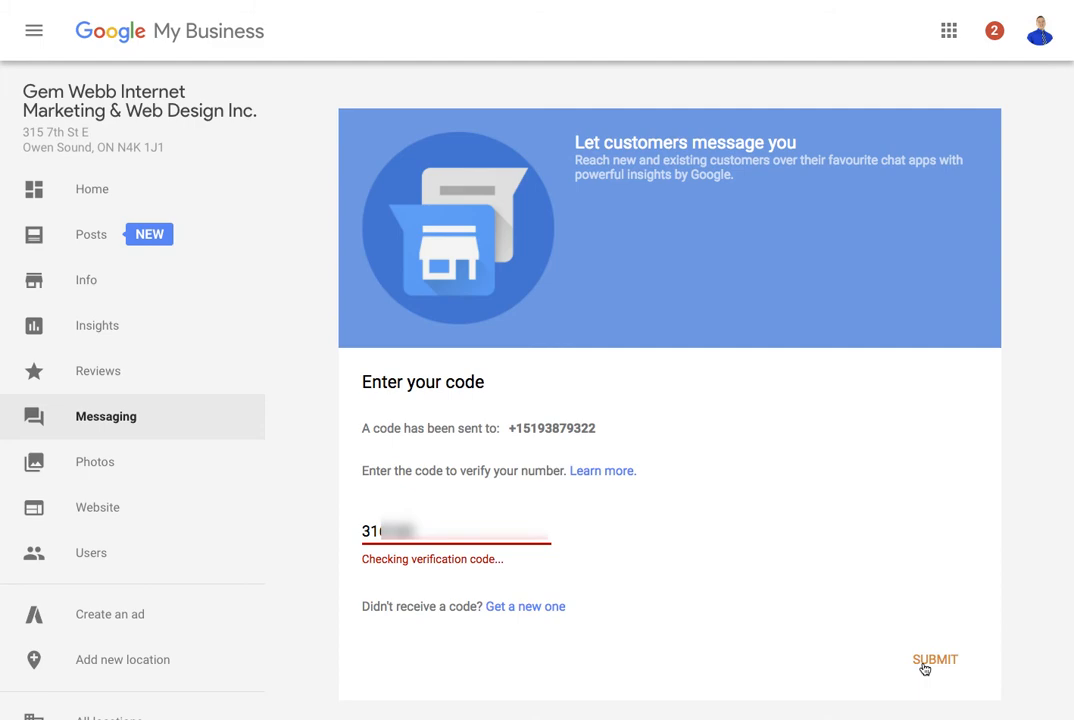
pyautogui.click(934, 660)
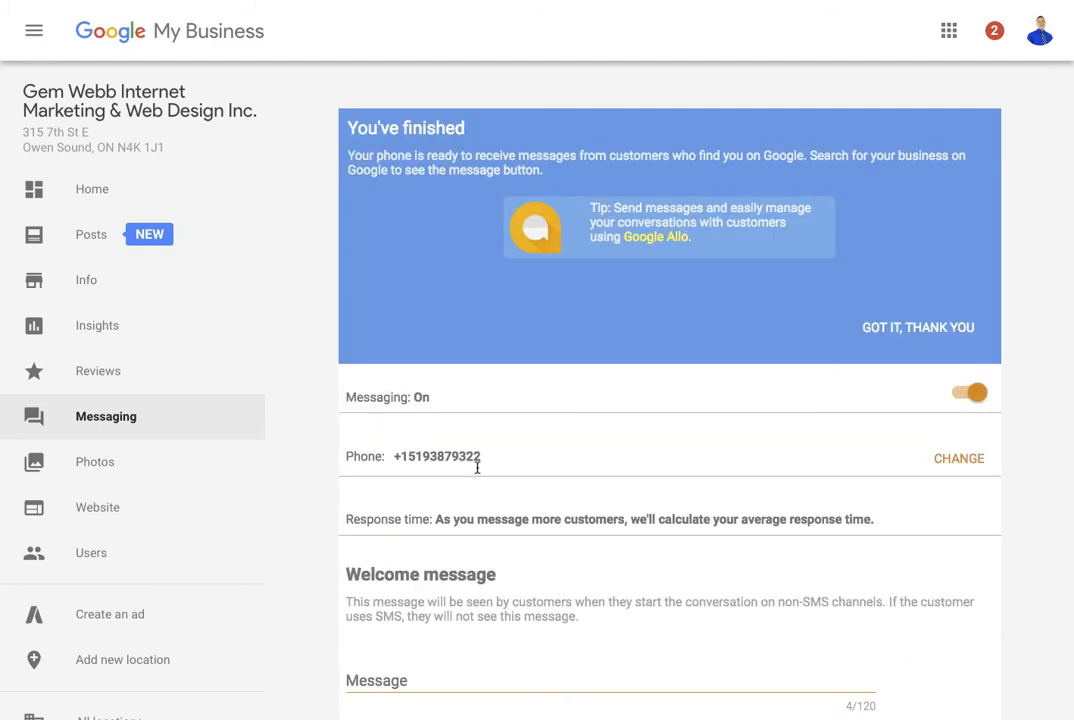
pyautogui.moveTo(944, 410)
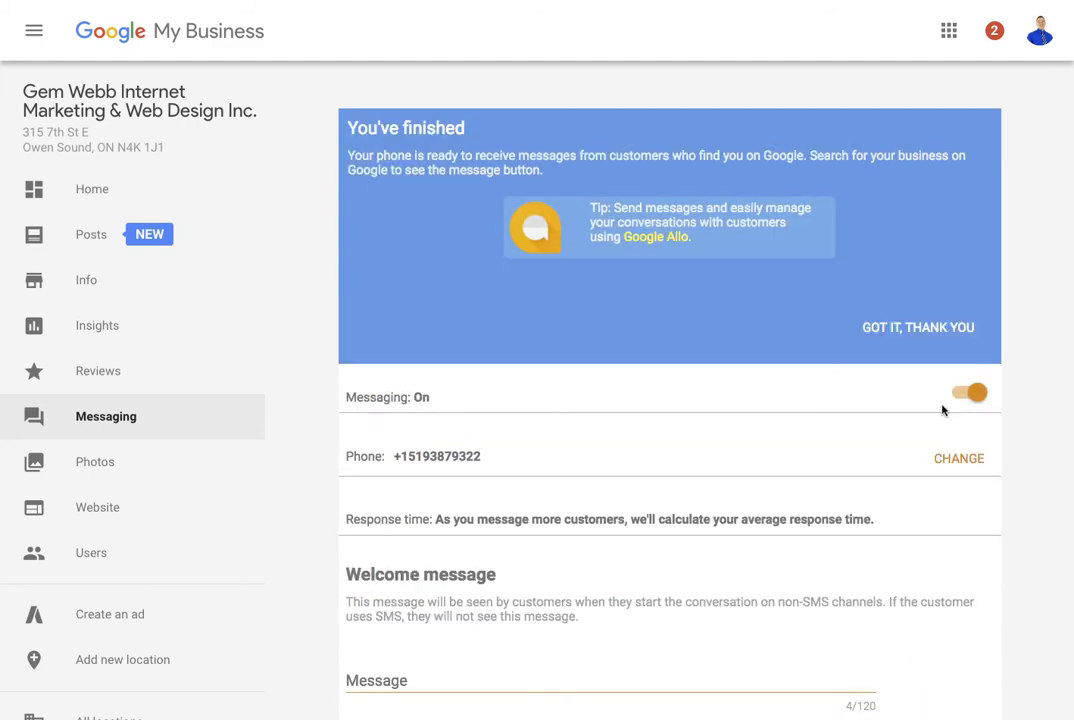
pyautogui.moveTo(676, 208)
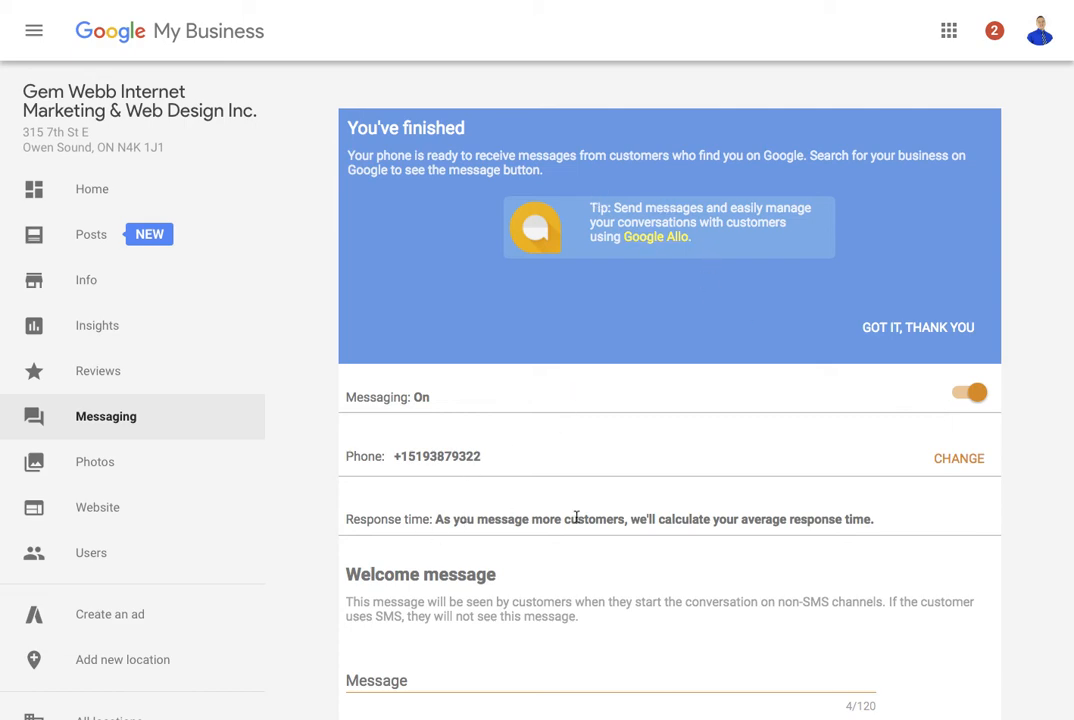
pyautogui.moveTo(498, 614)
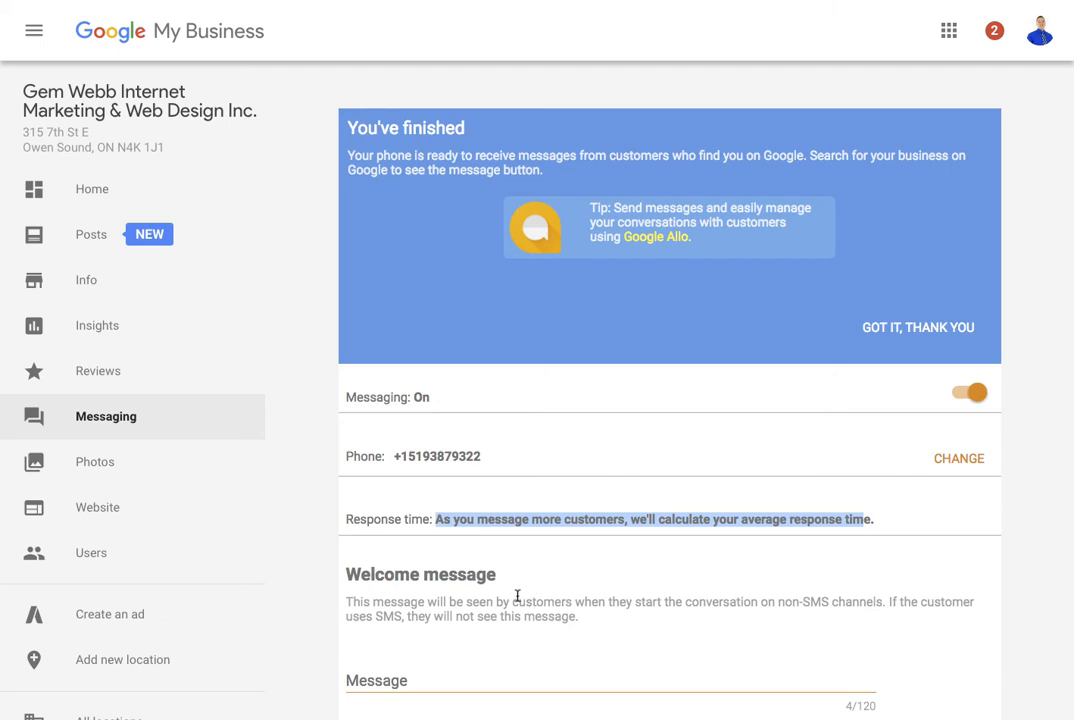
pyautogui.moveTo(432, 676)
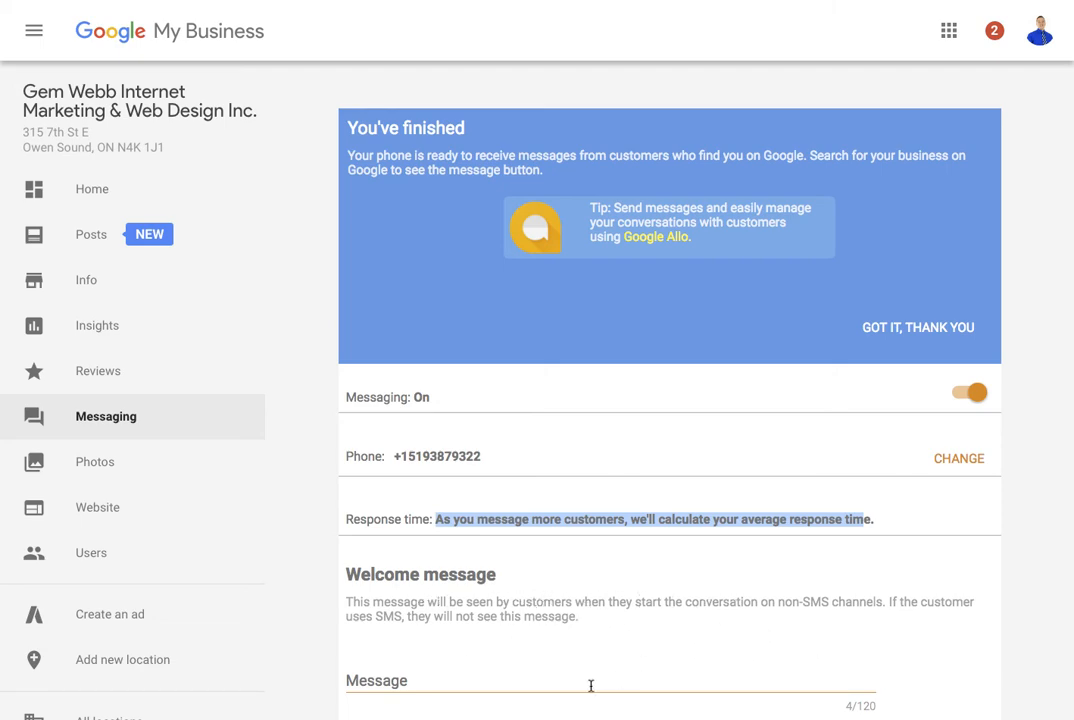
# Write 'Hello, Thanks for contacting Gem Webb Internet Marketing & Web Design.' and begin 'I'll get ba'
pyautogui.click(590, 688)
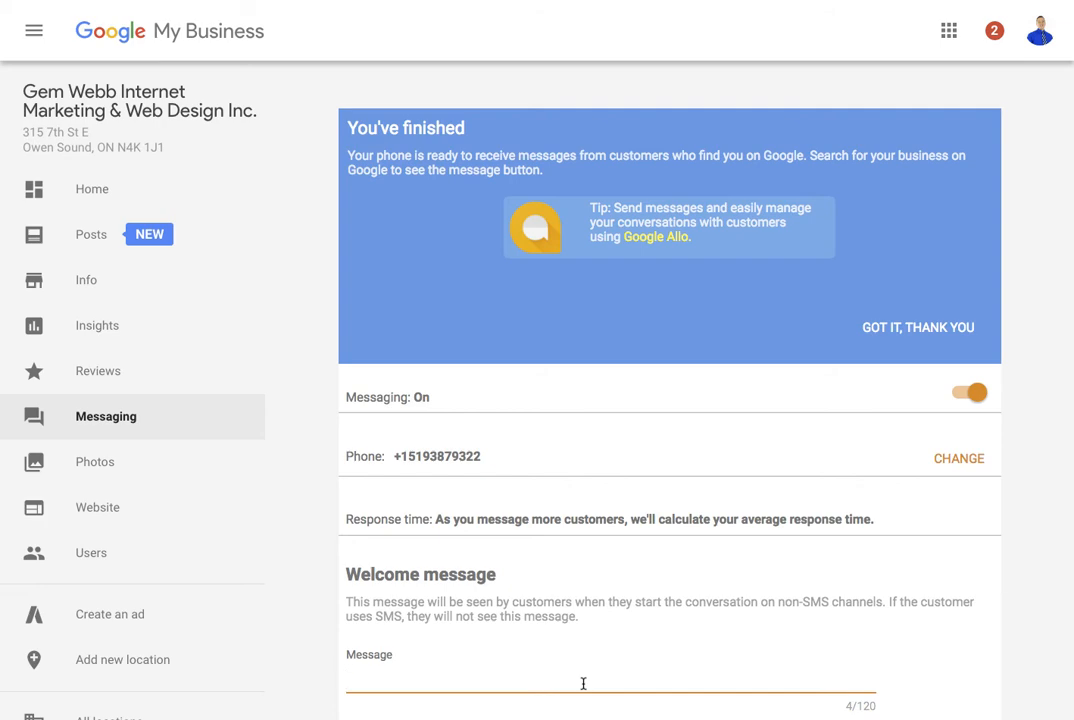
pyautogui.write('Hello,')
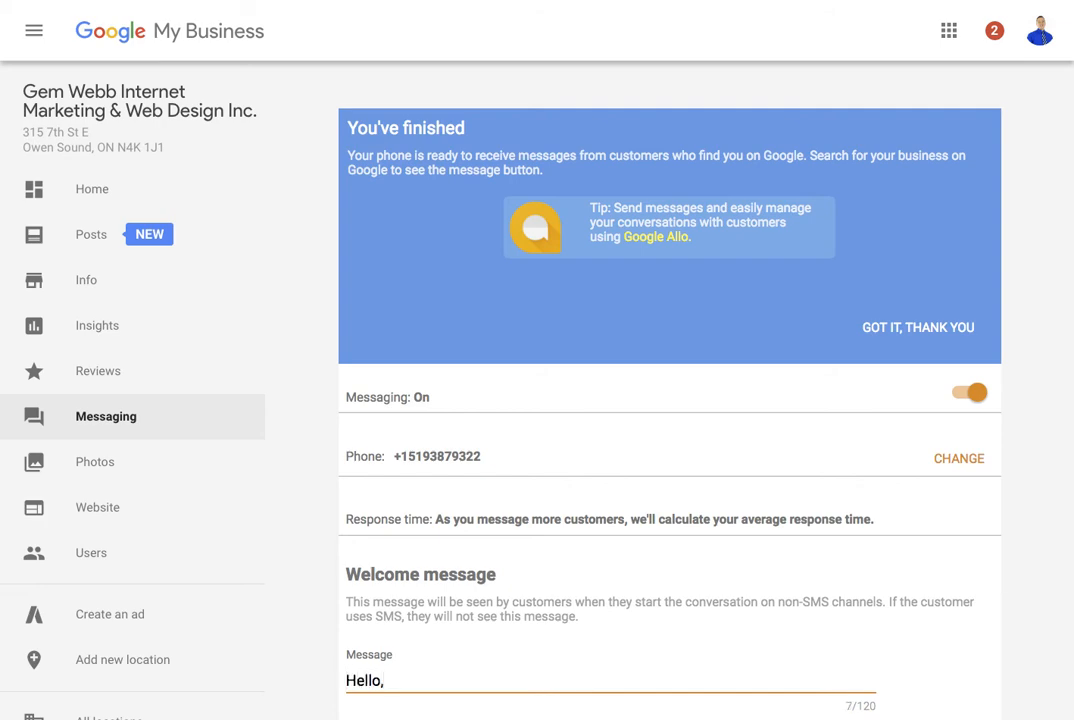
pyautogui.write('Thanks f')
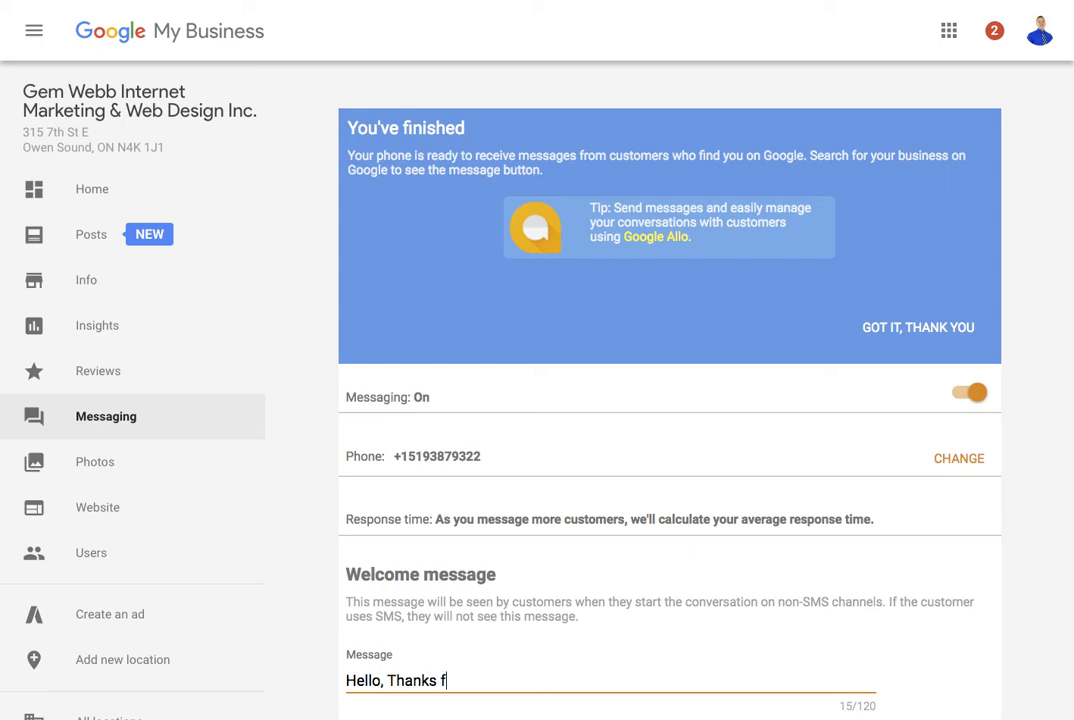
pyautogui.write('or contacting')
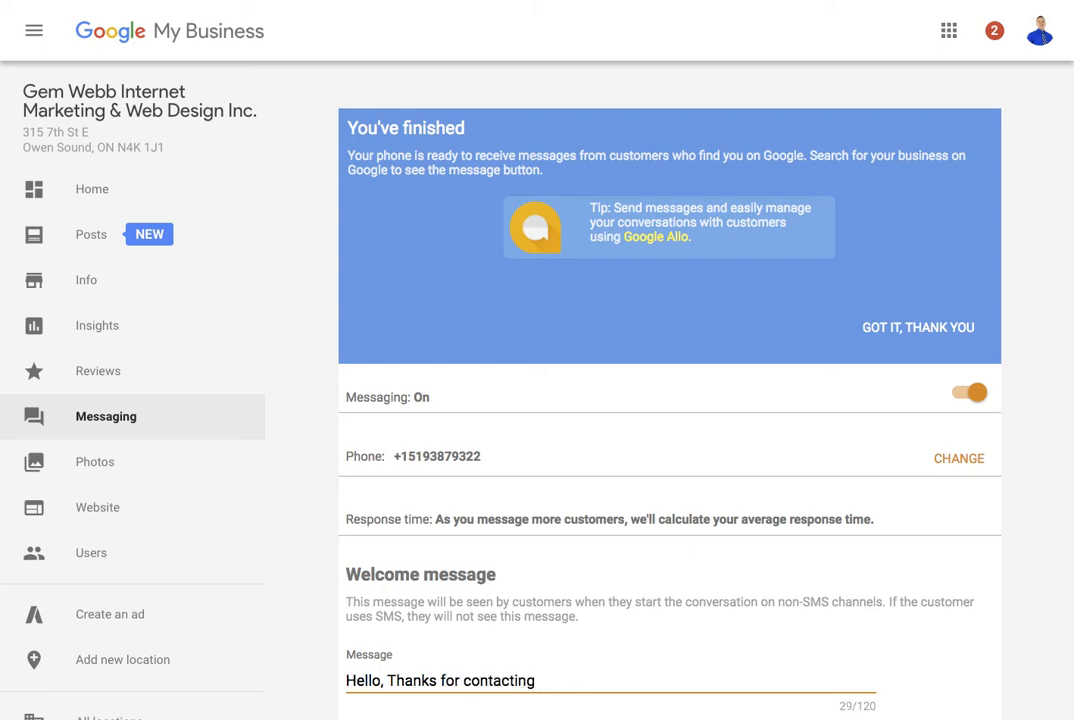
pyautogui.write('Gem Webb')
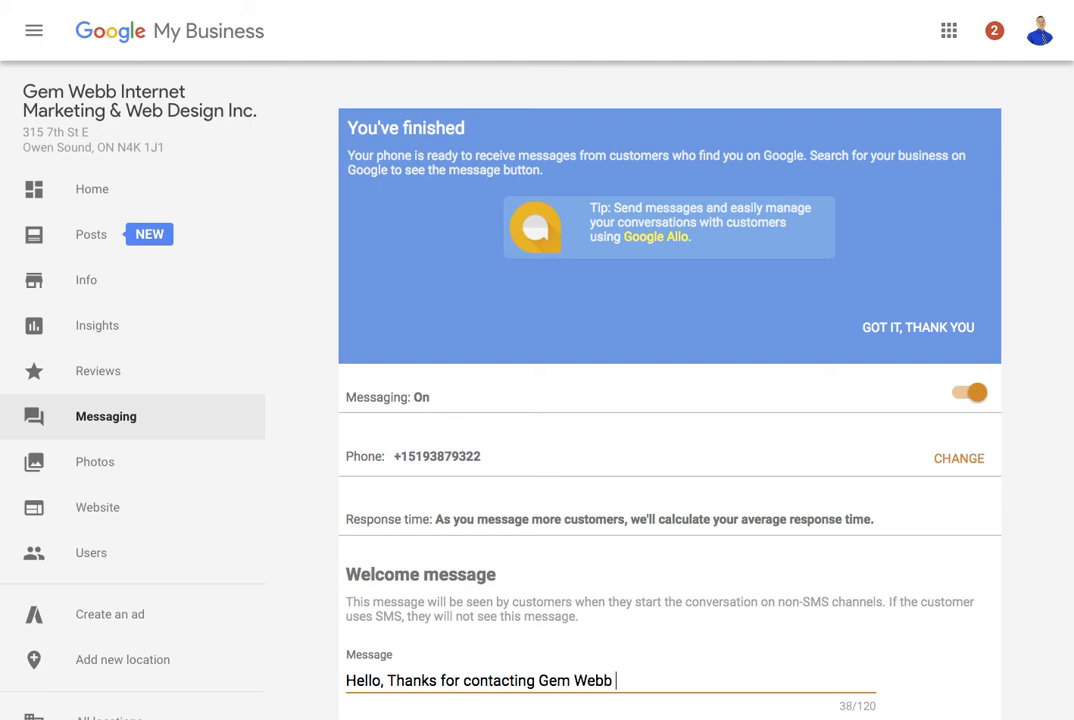
pyautogui.write('Internet Mark')
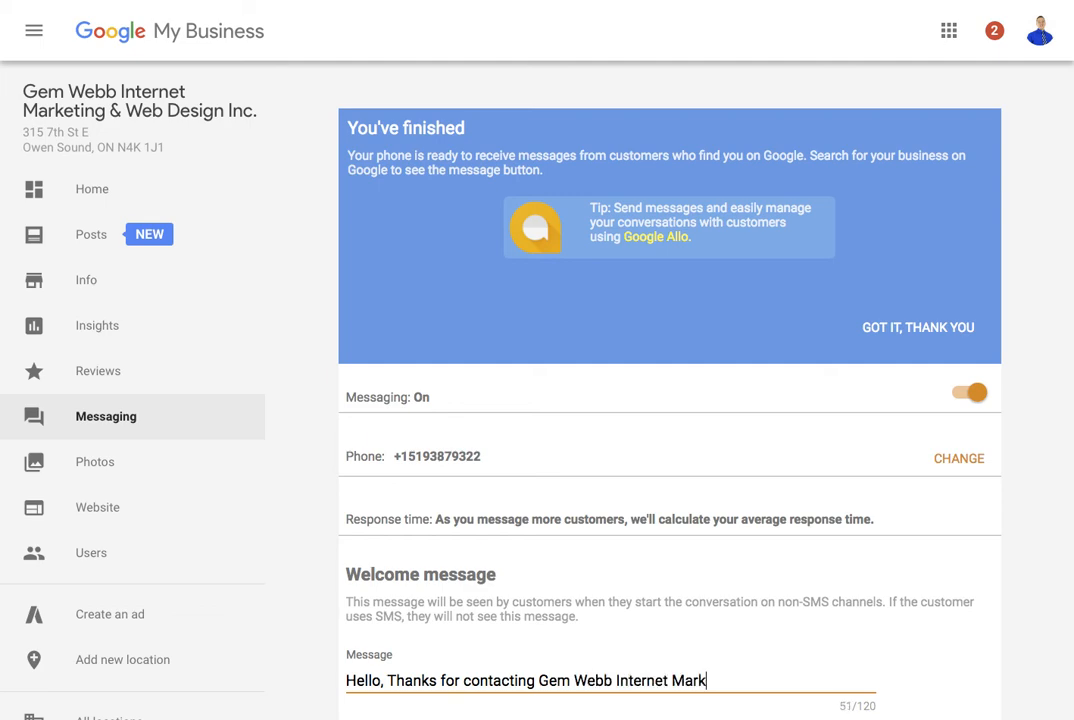
pyautogui.write('eting &')
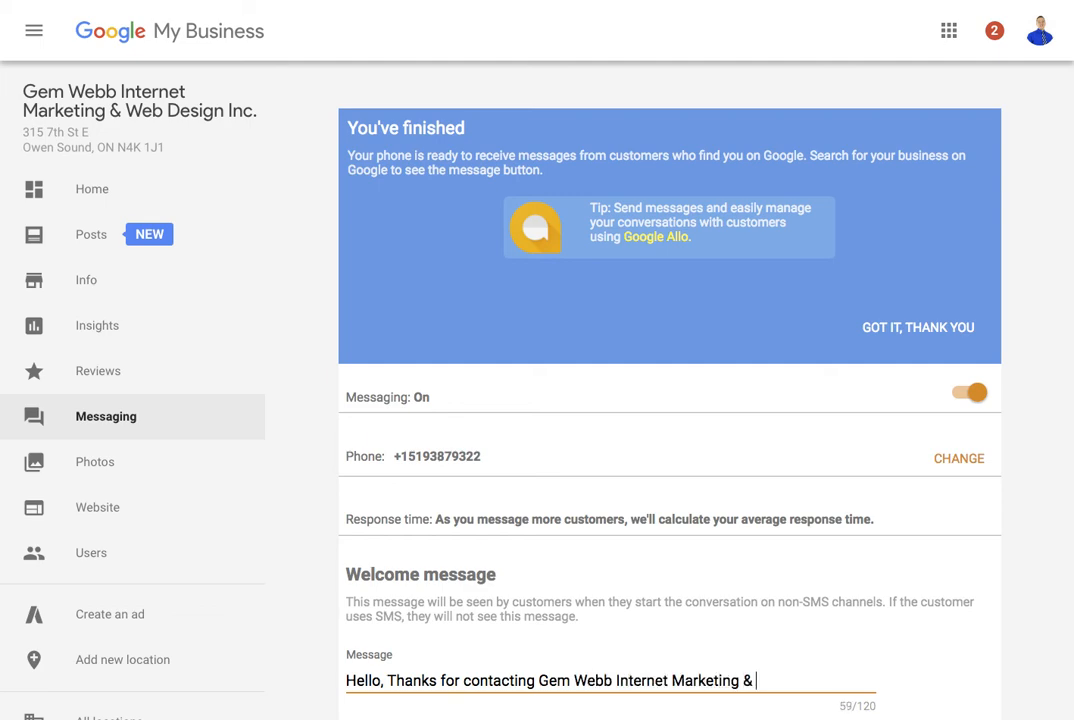
pyautogui.write('Web Design')
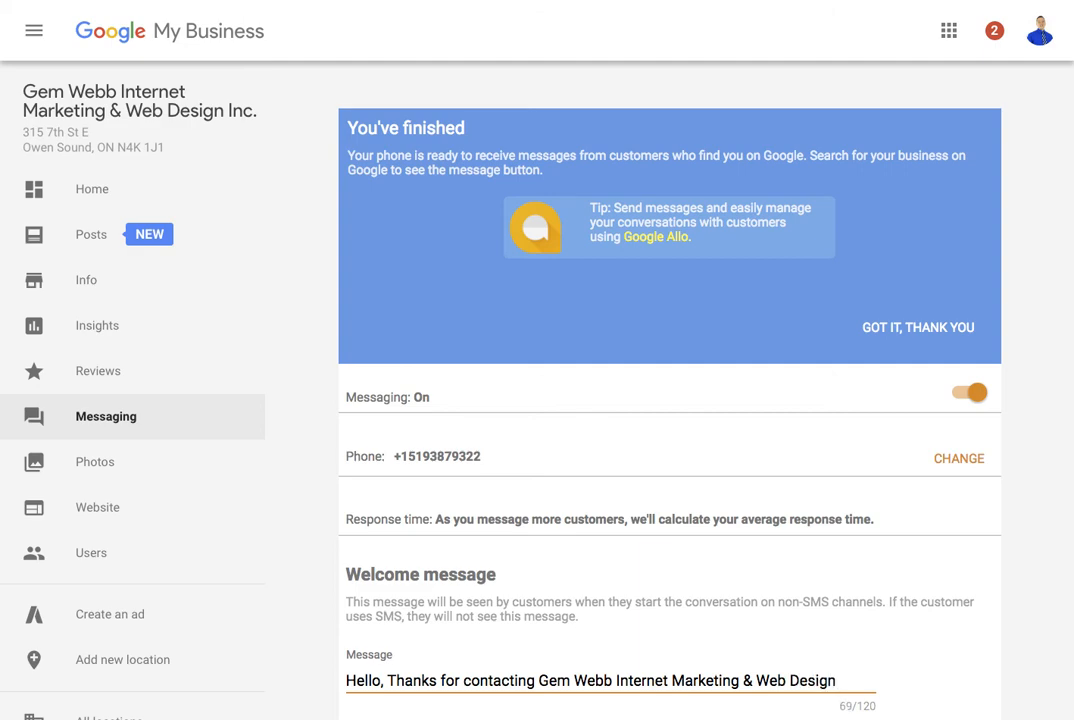
pyautogui.write('.')
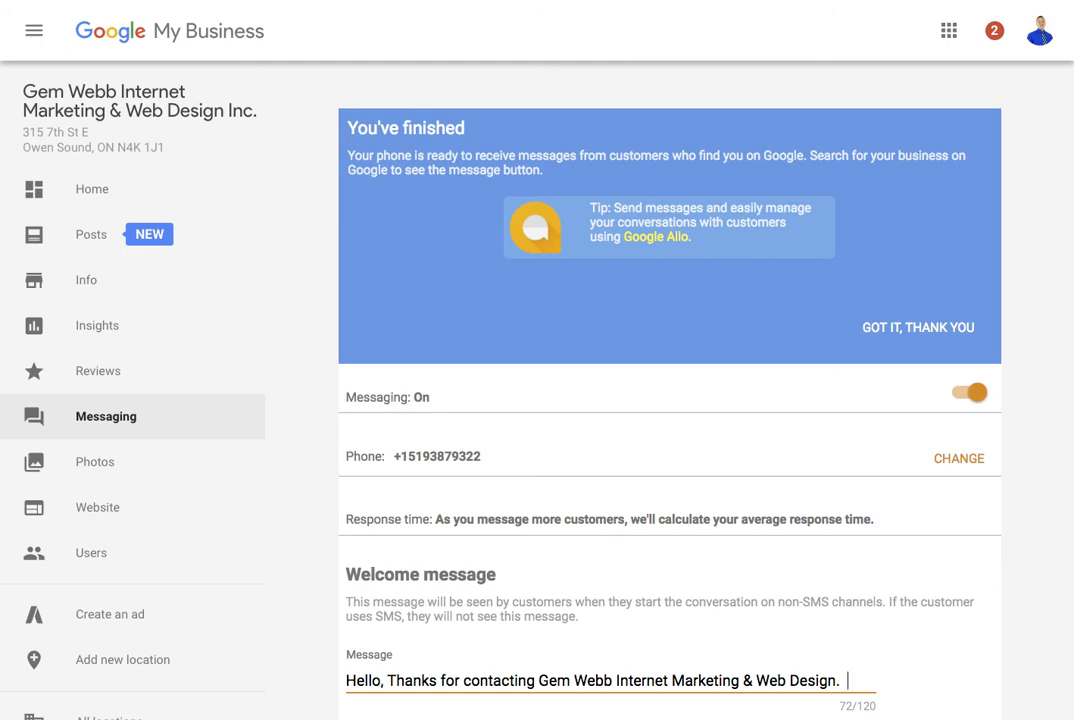
pyautogui.write("I'll get back to you")
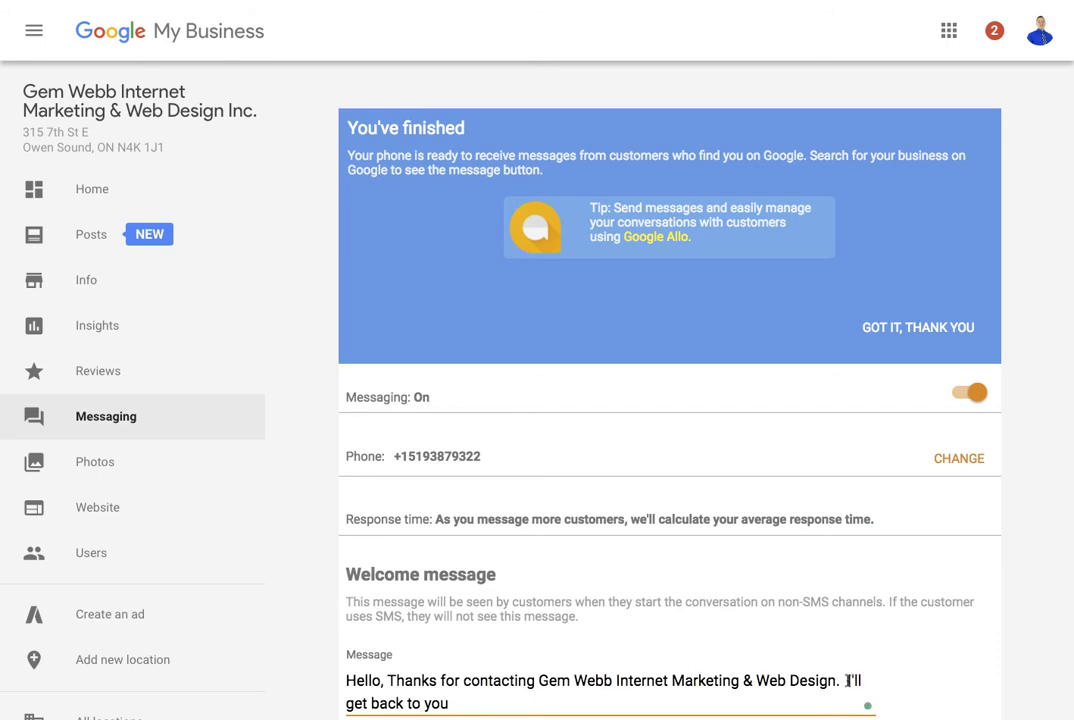
# Delete the unfinished 'I'll get ba' closing sentence from the message
pyautogui.doubleClick(850, 680)
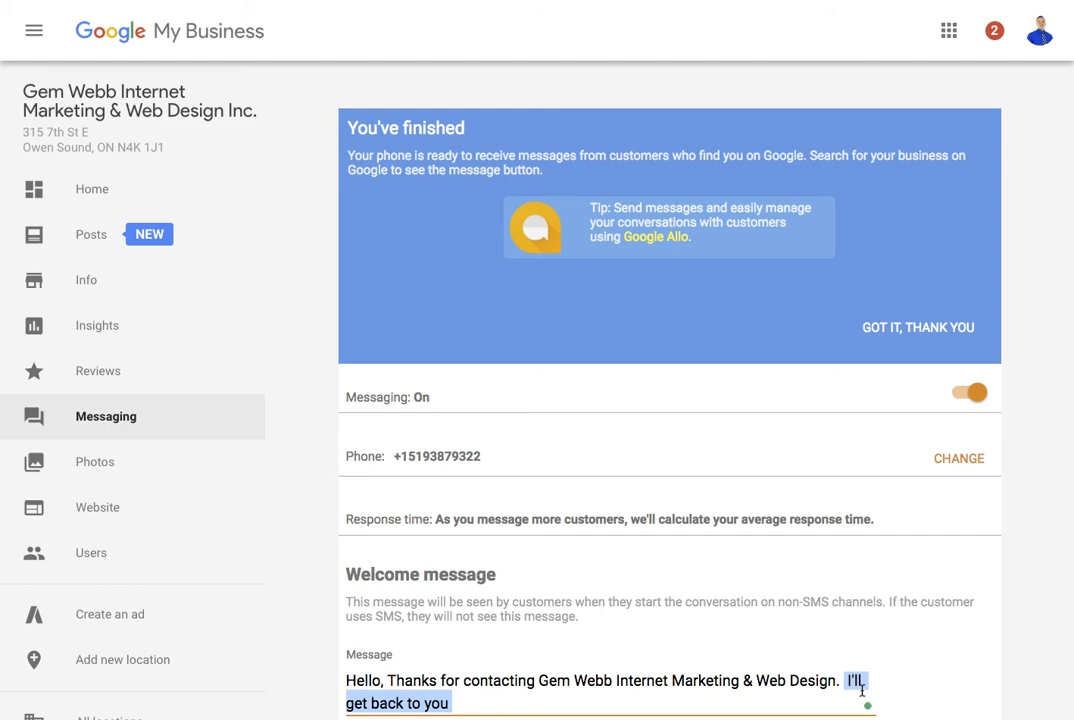
pyautogui.press('Backspace')
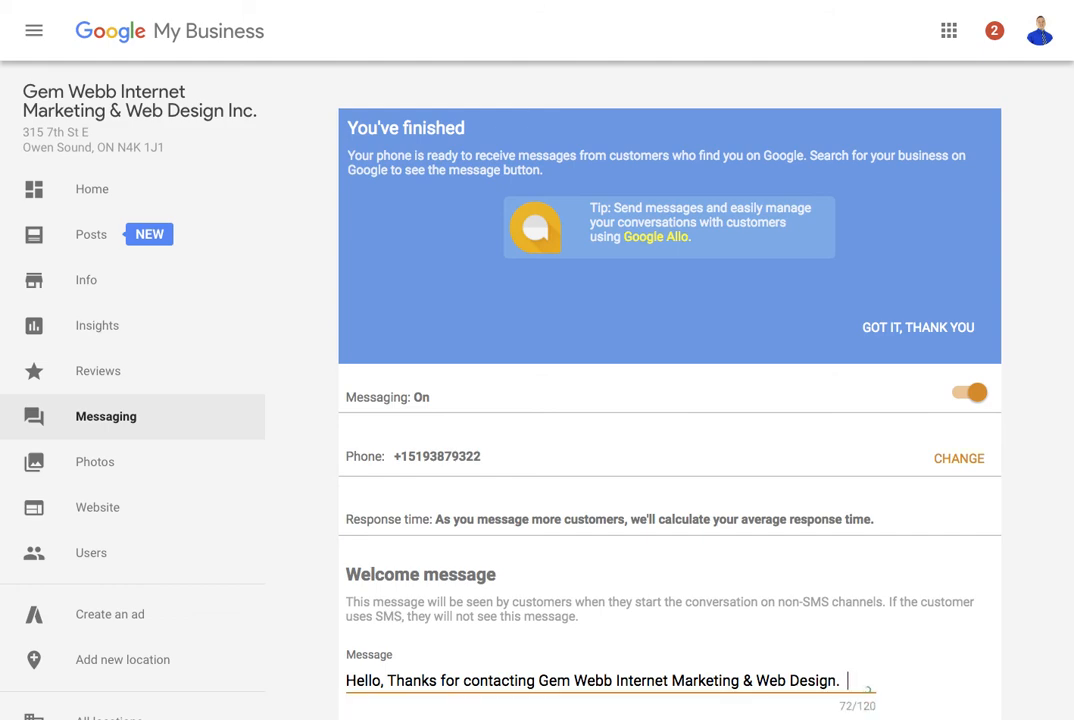
# Draft a follow-up line 'Are you looking for web design or Internet marke'
pyautogui.write('Are you')
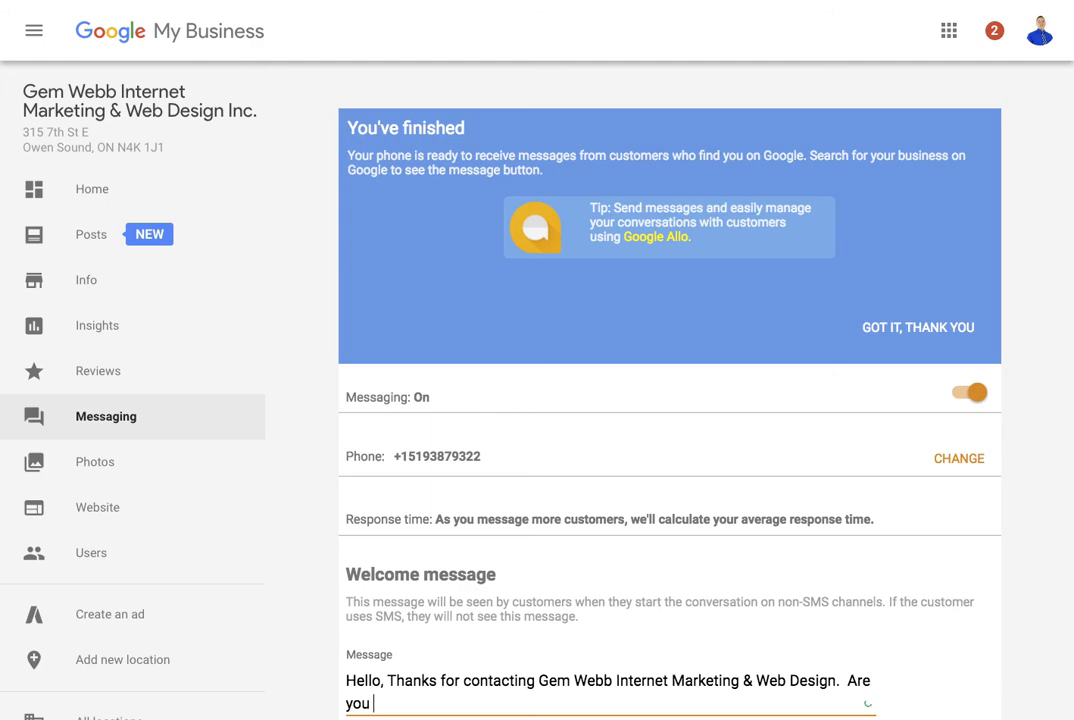
pyautogui.write('looking for web')
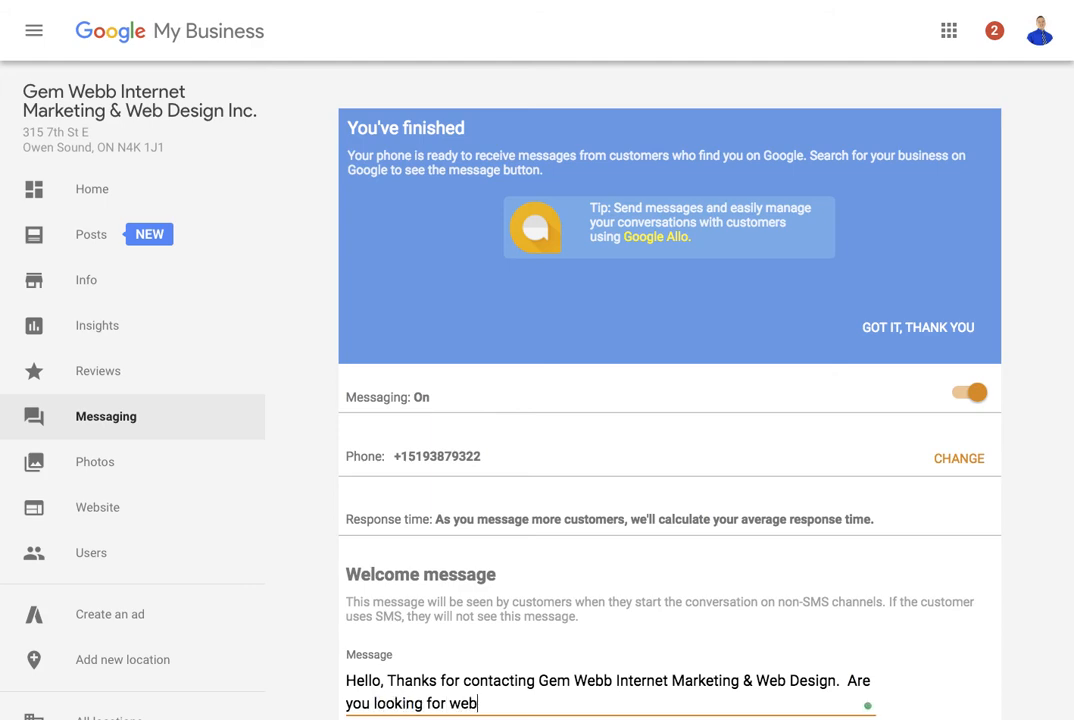
pyautogui.write('design or l')
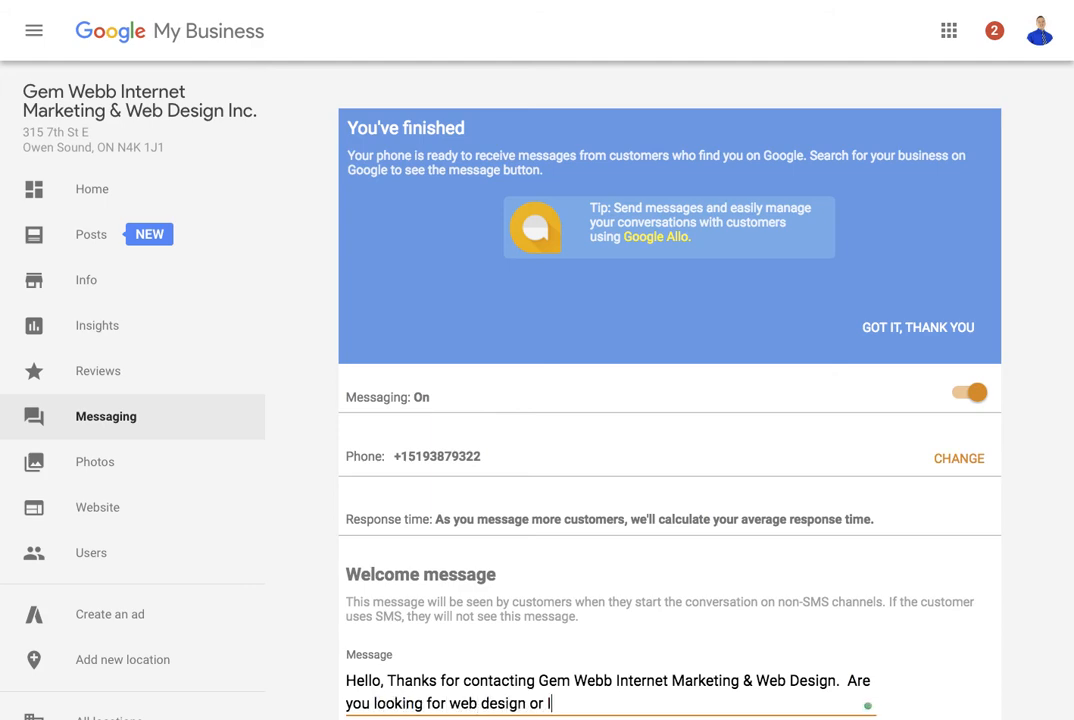
pyautogui.write('Internet marke')
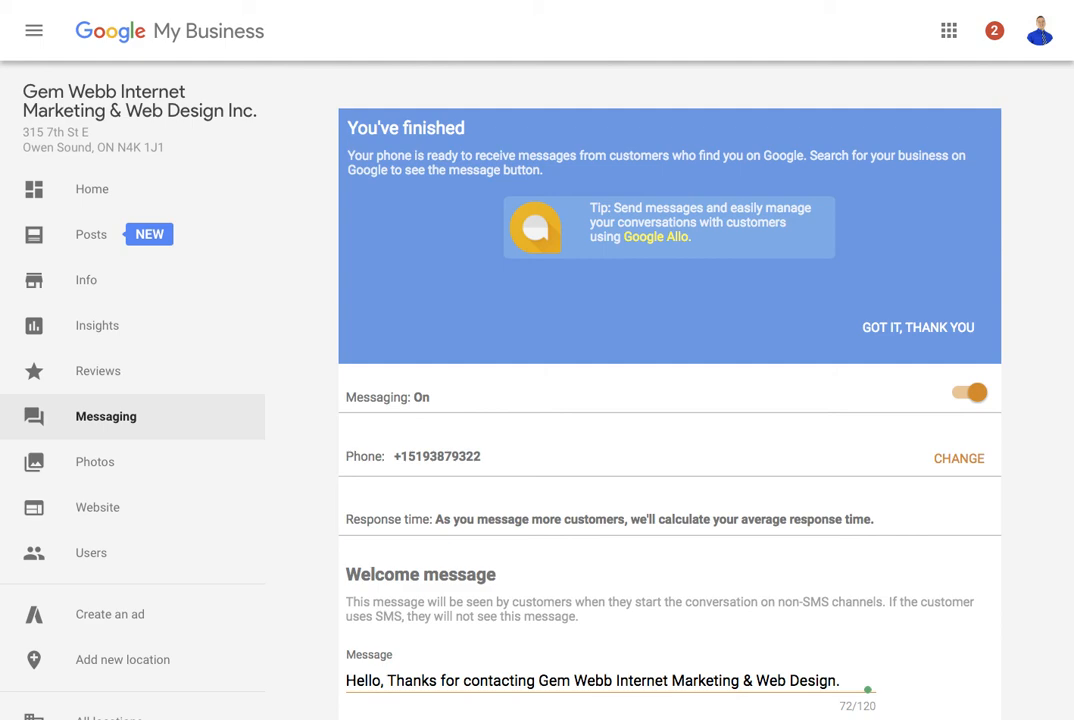
pyautogui.moveTo(48, 404)
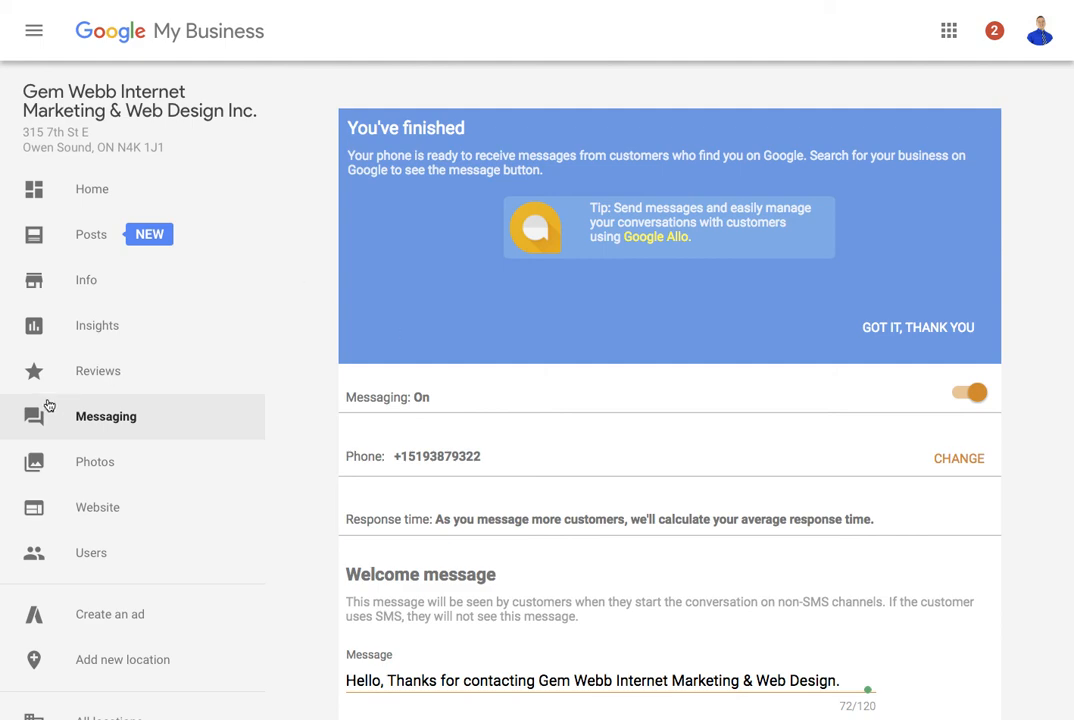
pyautogui.moveTo(96, 370)
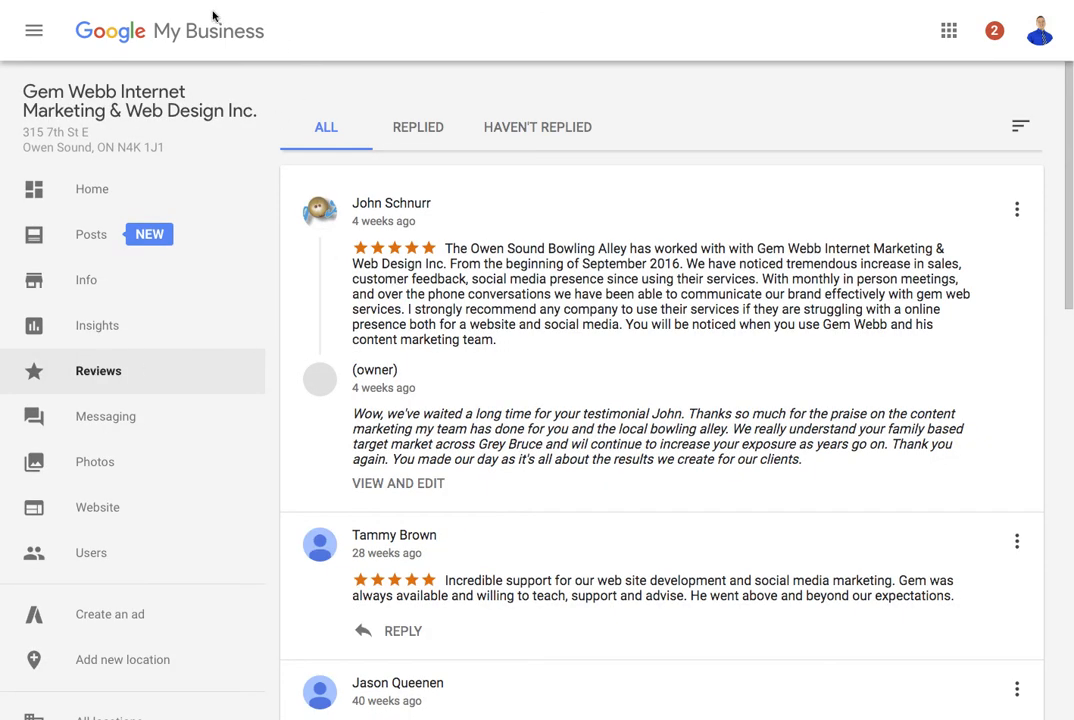
# Scroll down through the customer reviews and back up
pyautogui.scroll(-3)
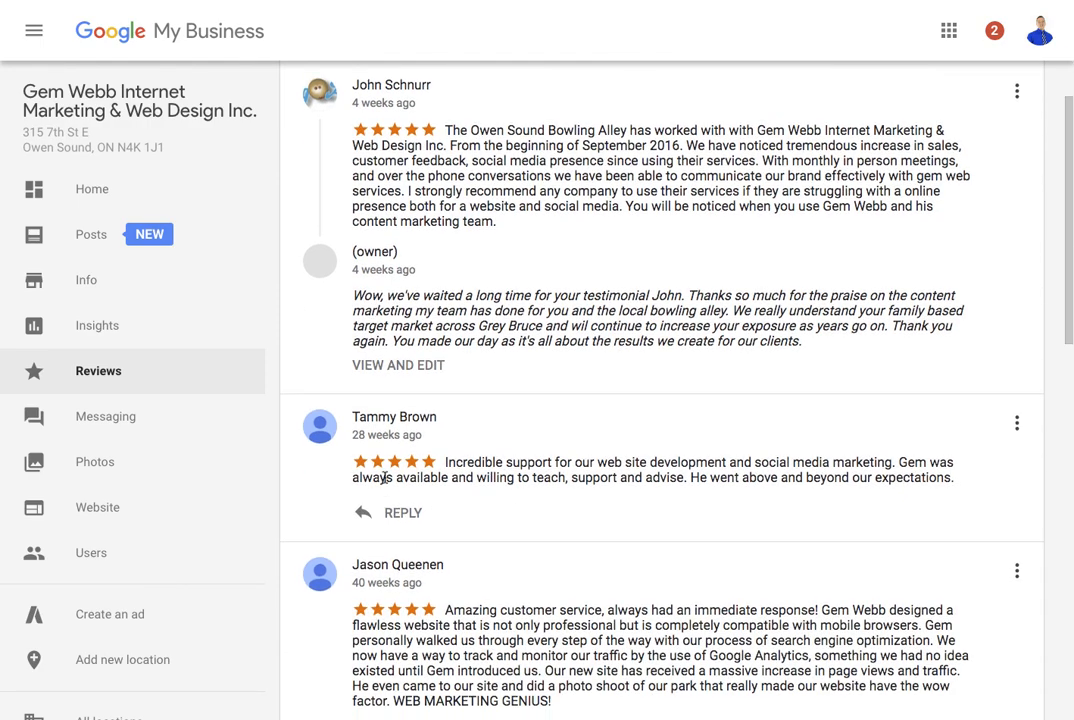
pyautogui.scroll(-3)
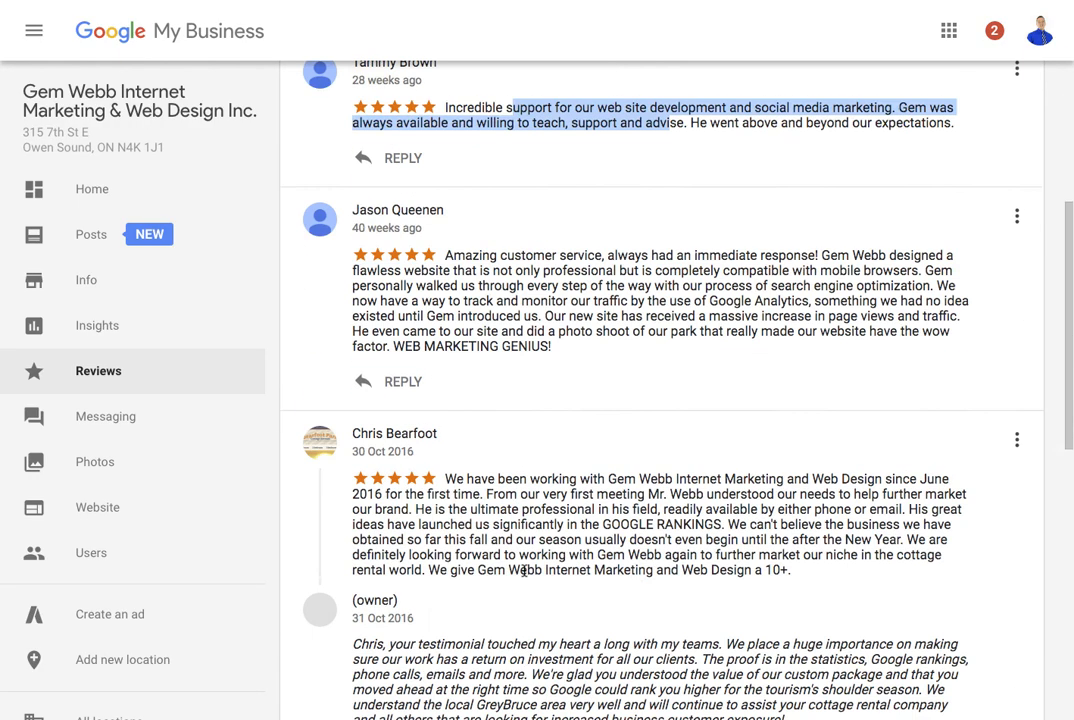
pyautogui.scroll(-3)
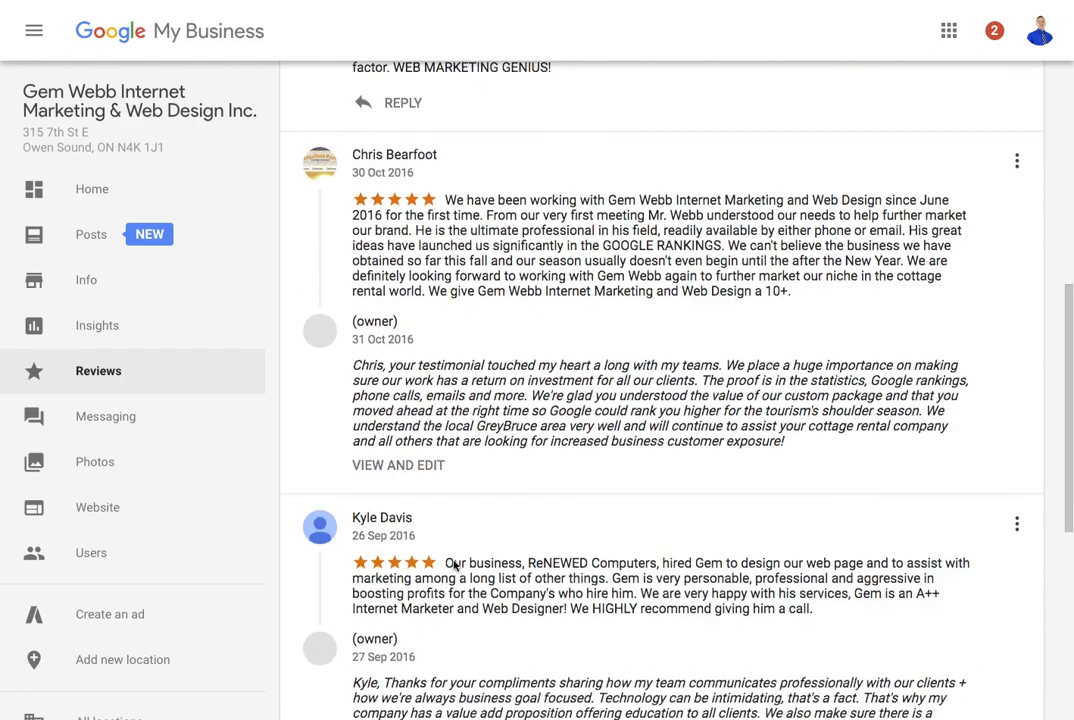
pyautogui.scroll(3)
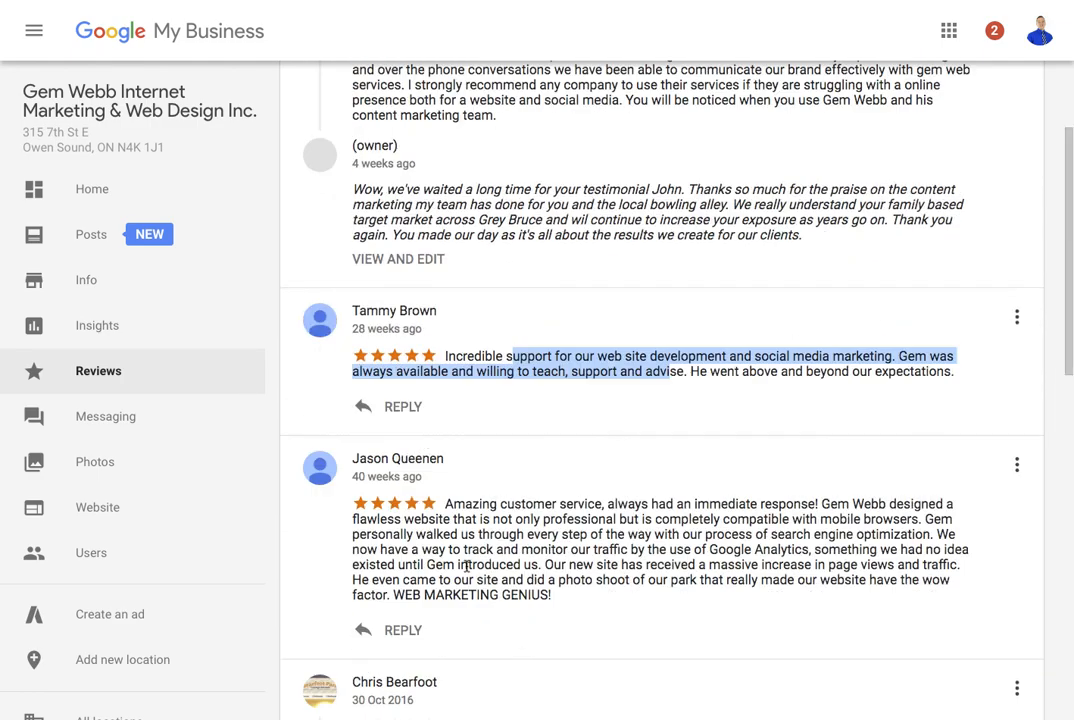
pyautogui.scroll(3)
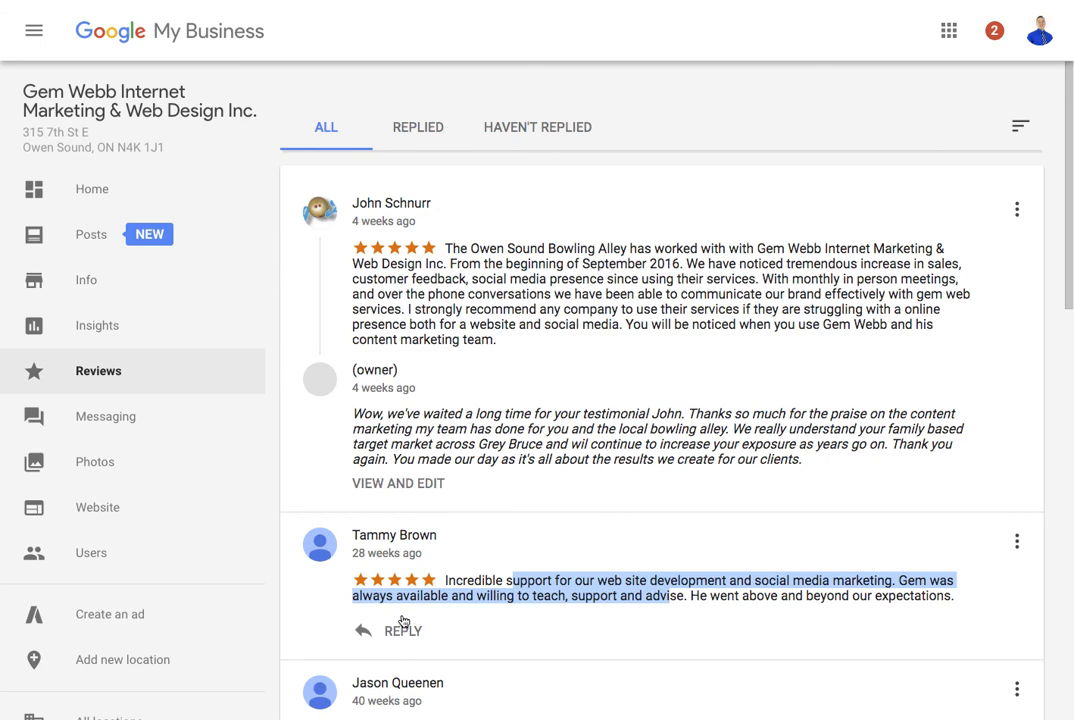
pyautogui.moveTo(558, 280)
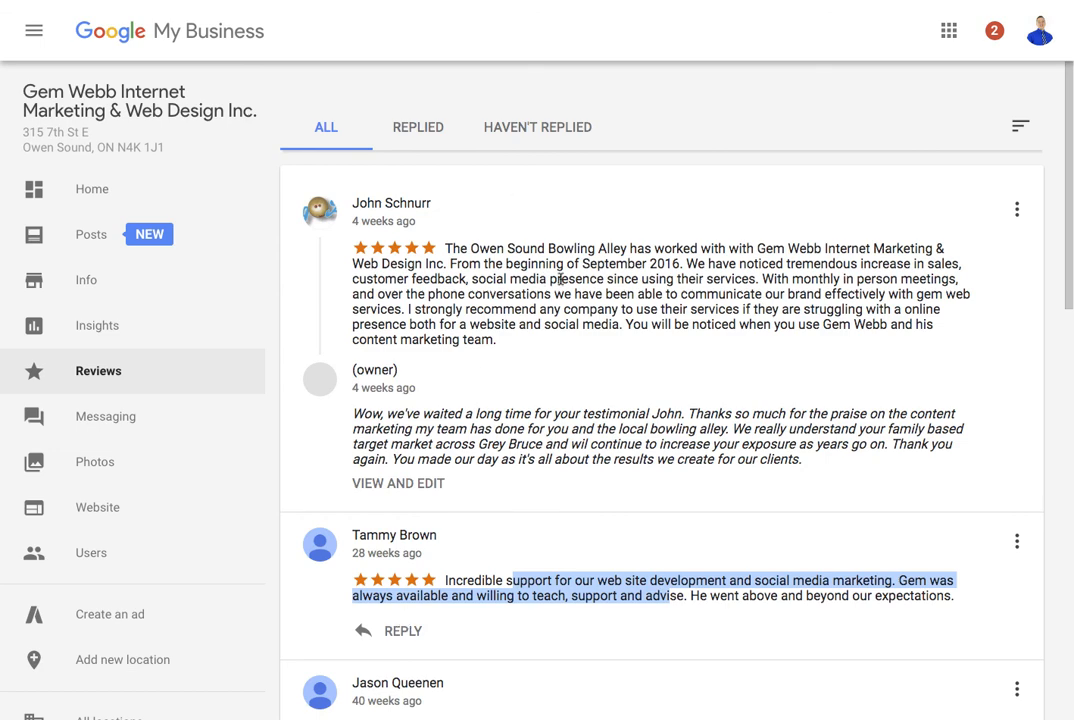